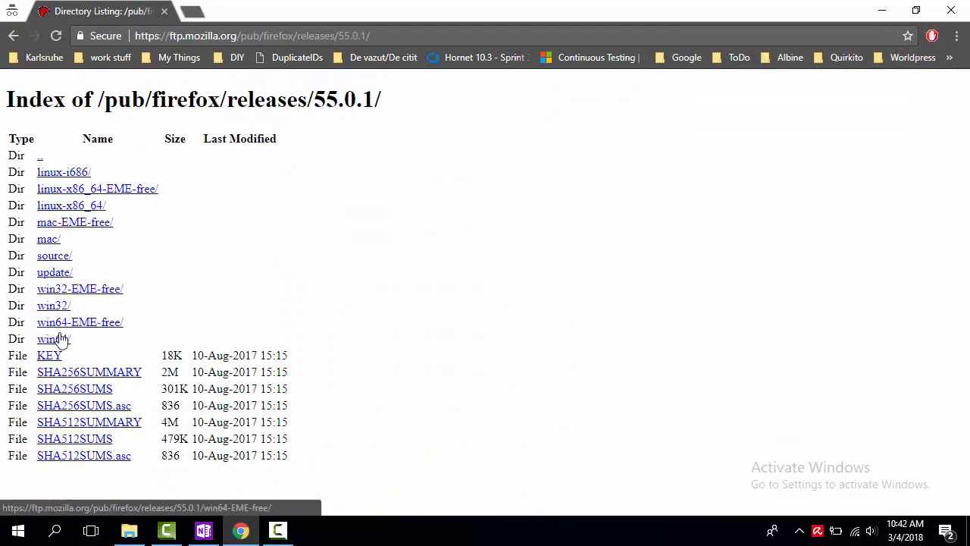
Step: Set Firefox's update preference to 'Never check for updates'
click(53, 340)
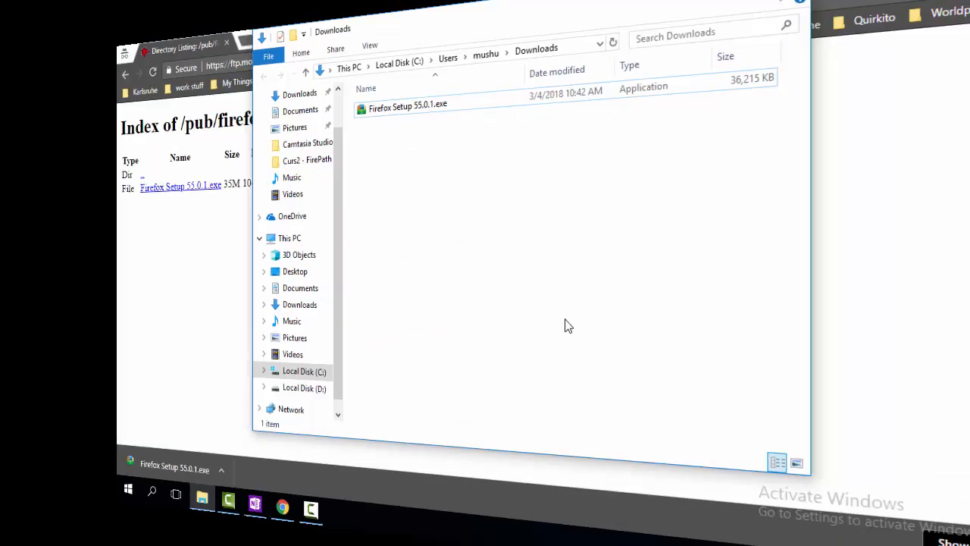
right_click(397, 100)
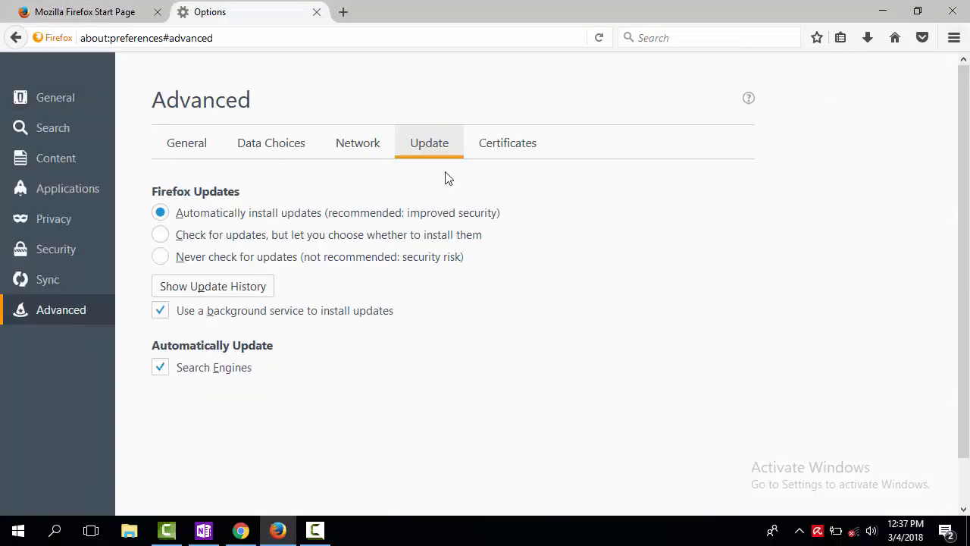
click(160, 256)
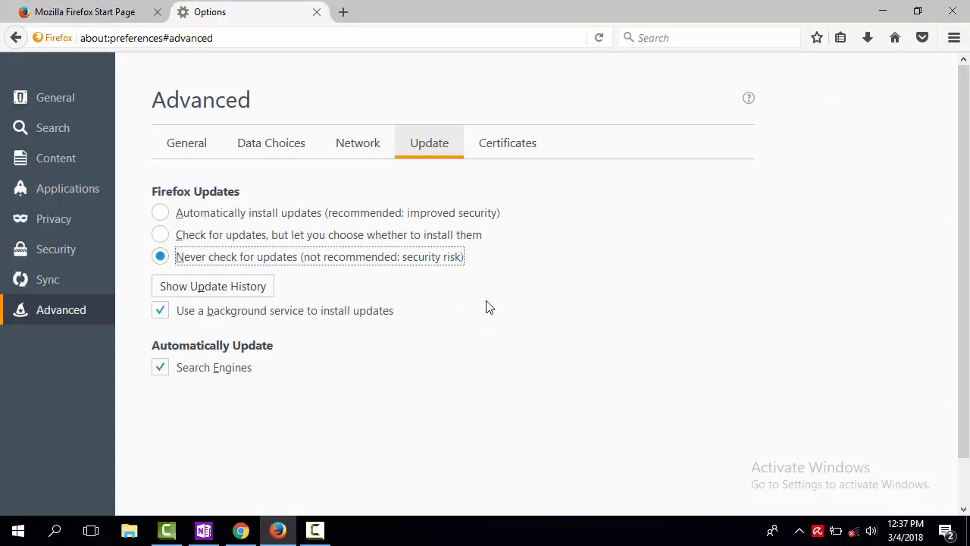
mouse_move(417, 248)
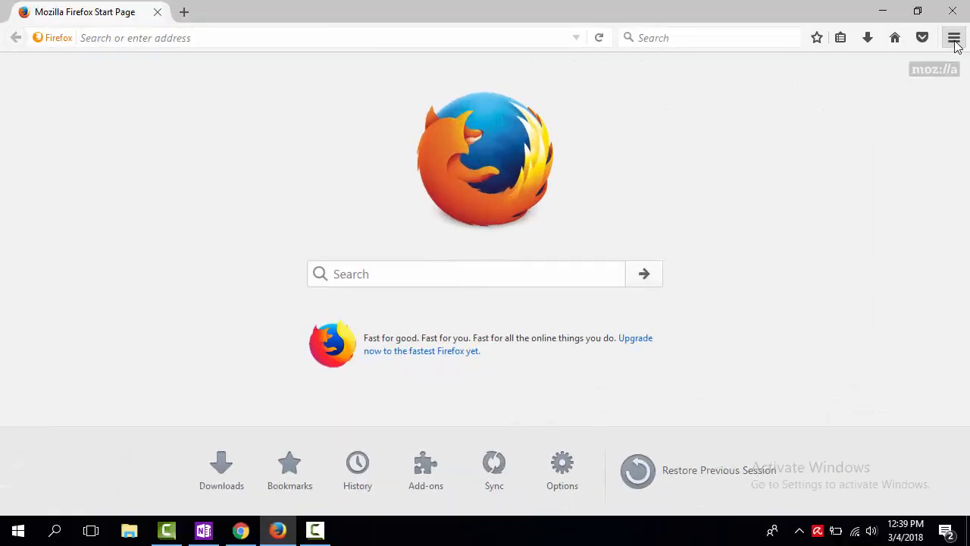
Step: Find and install the FirePath add-on, then restart Firefox to finish installing it
click(424, 462)
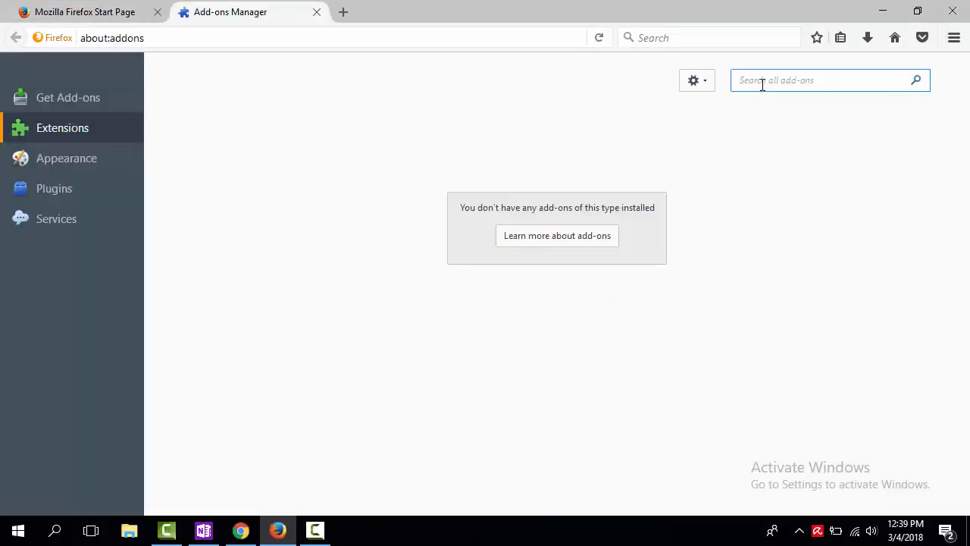
text(firepath)
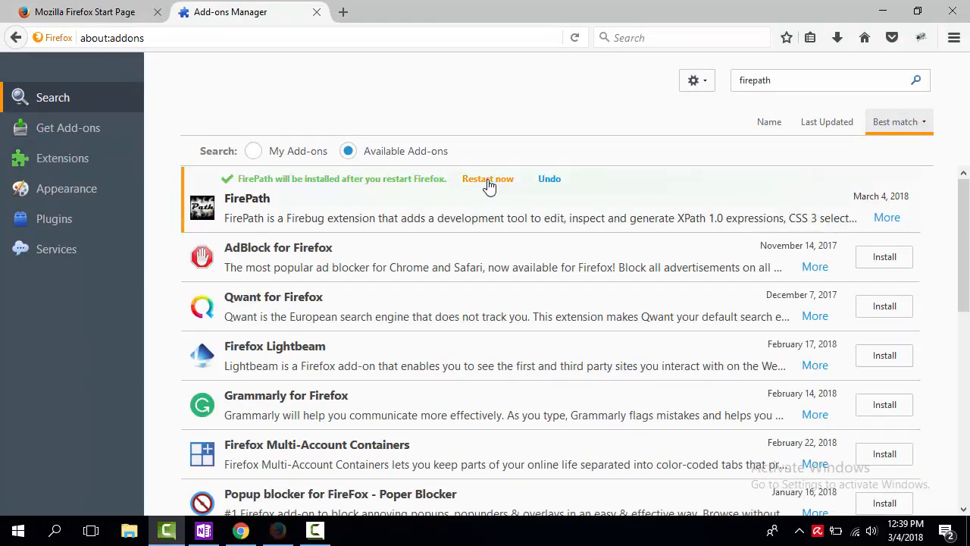
click(502, 12)
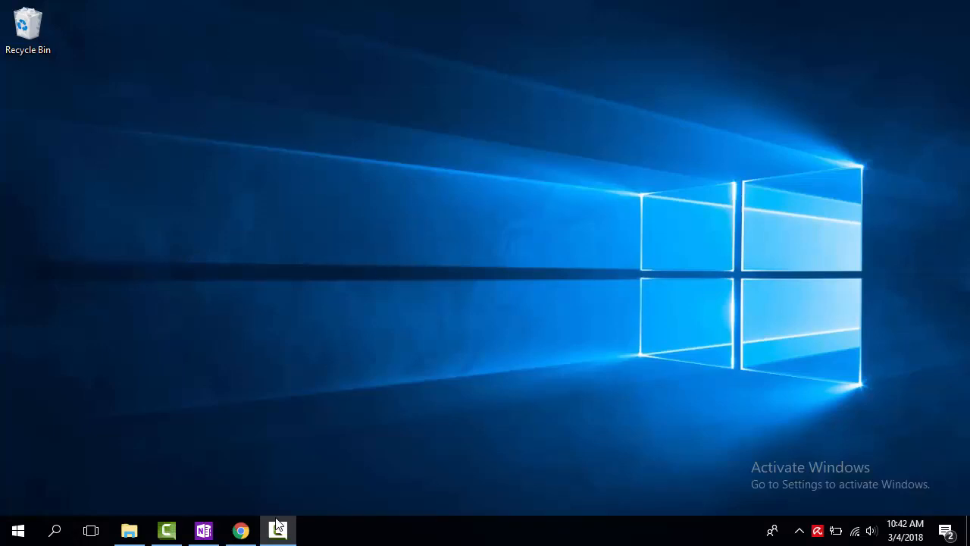
mouse_move(239, 531)
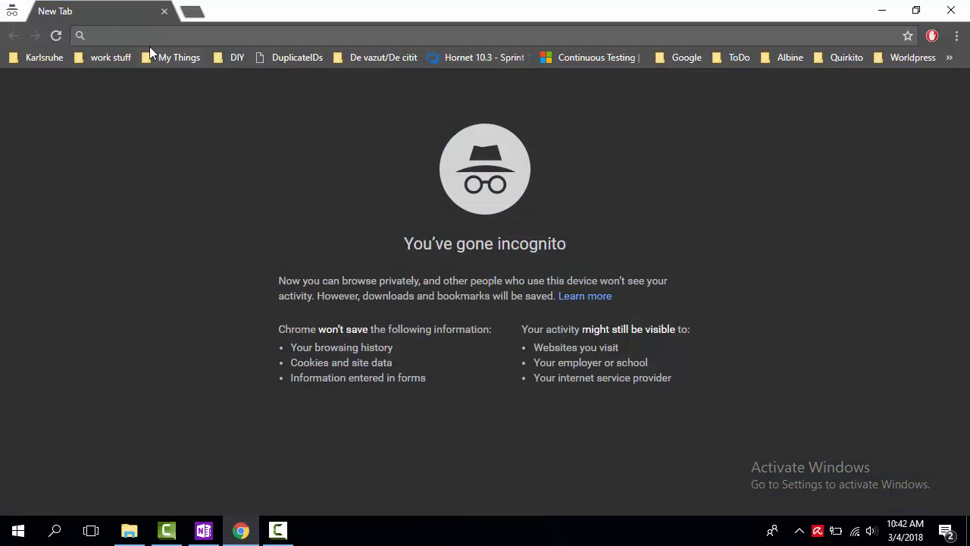
Step: Search Google for 'Firefox old version download' and reach Mozilla's Firefox releases directory
text(Firefox old version download)
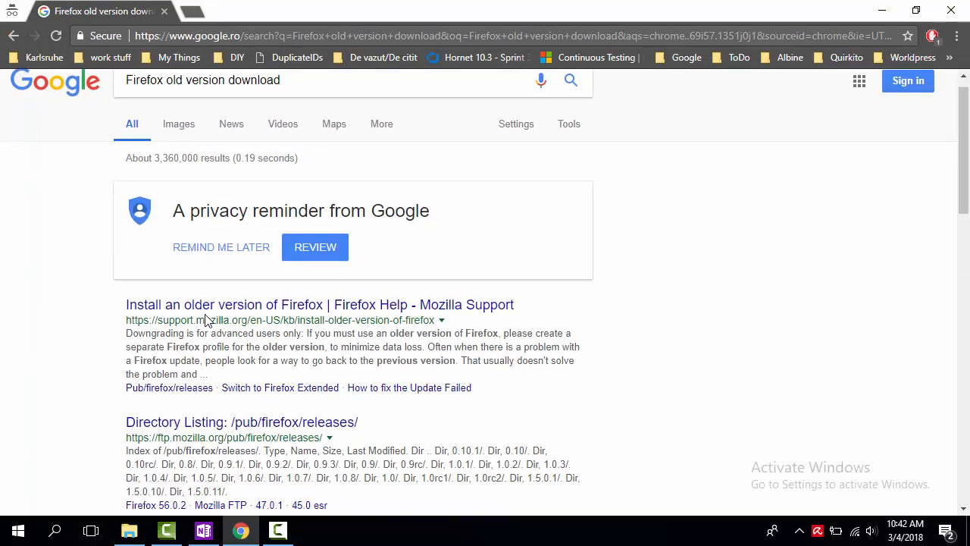
scroll(down, 3)
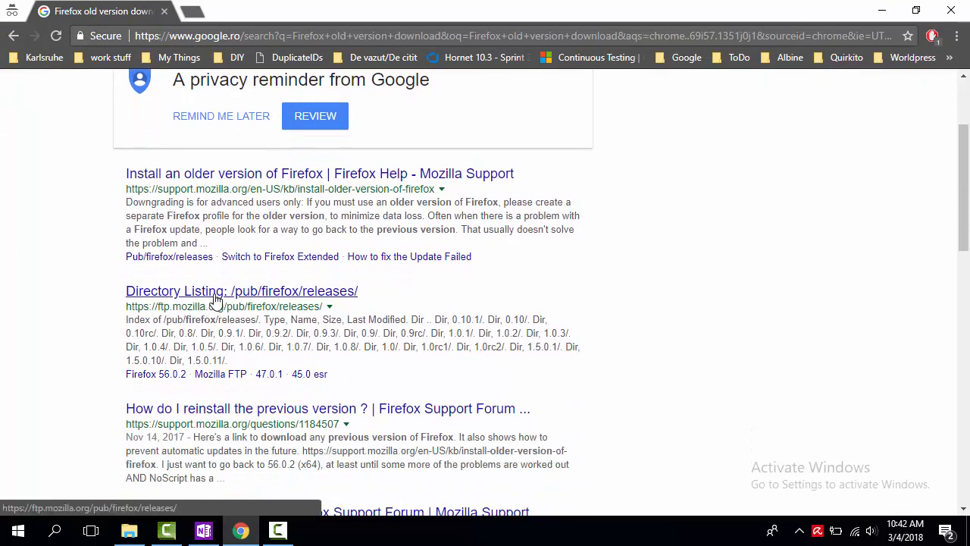
click(241, 291)
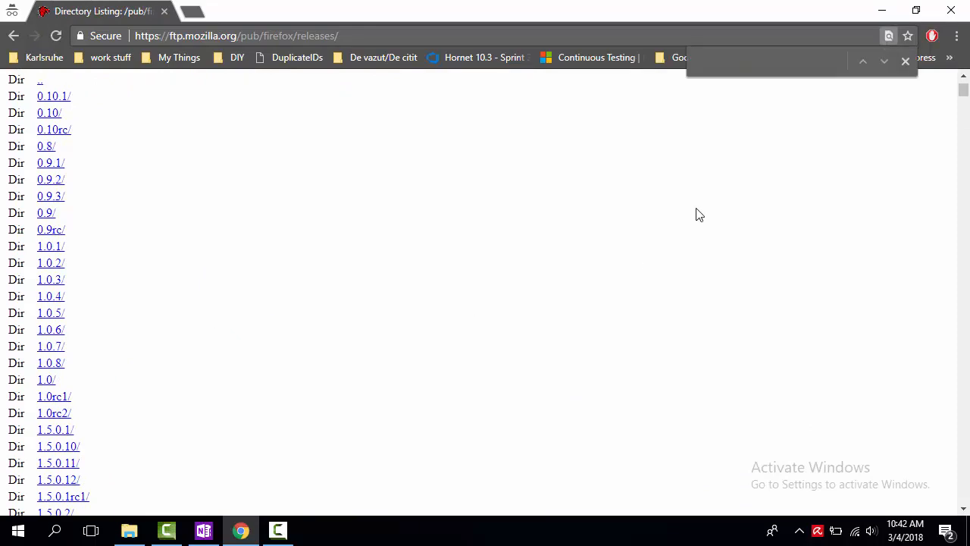
Step: Locate release 55.0.1, go into win64 > en-US and download Firefox Setup 55.0.1.exe
text(55)
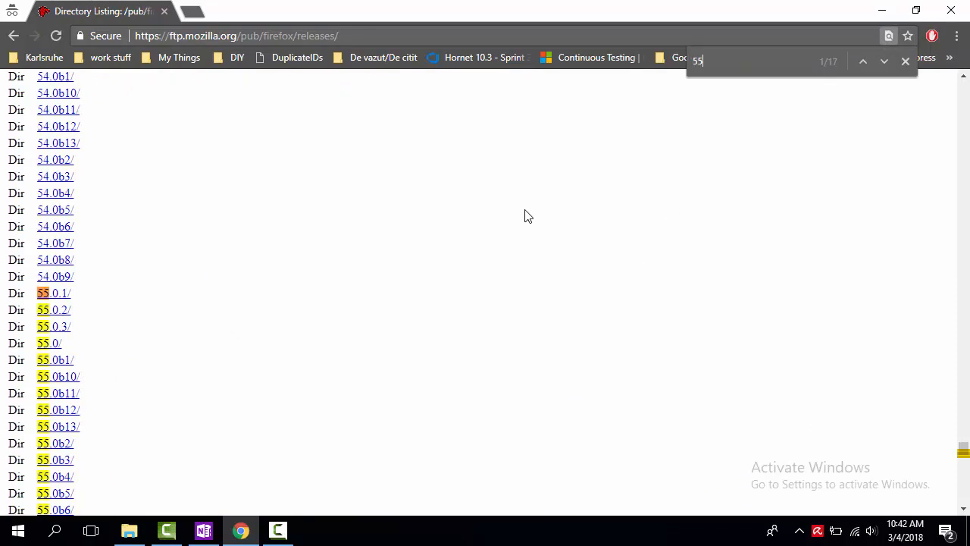
scroll(down, 3)
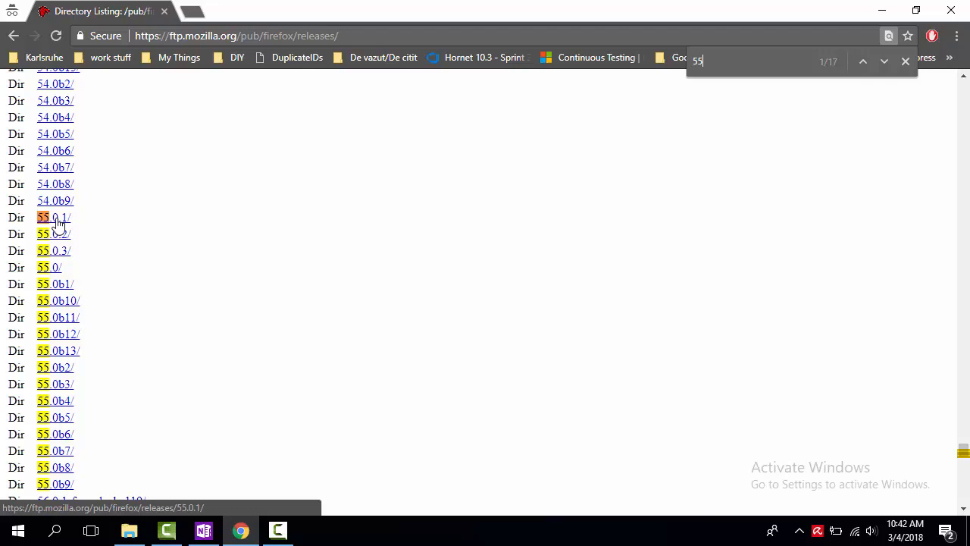
click(48, 219)
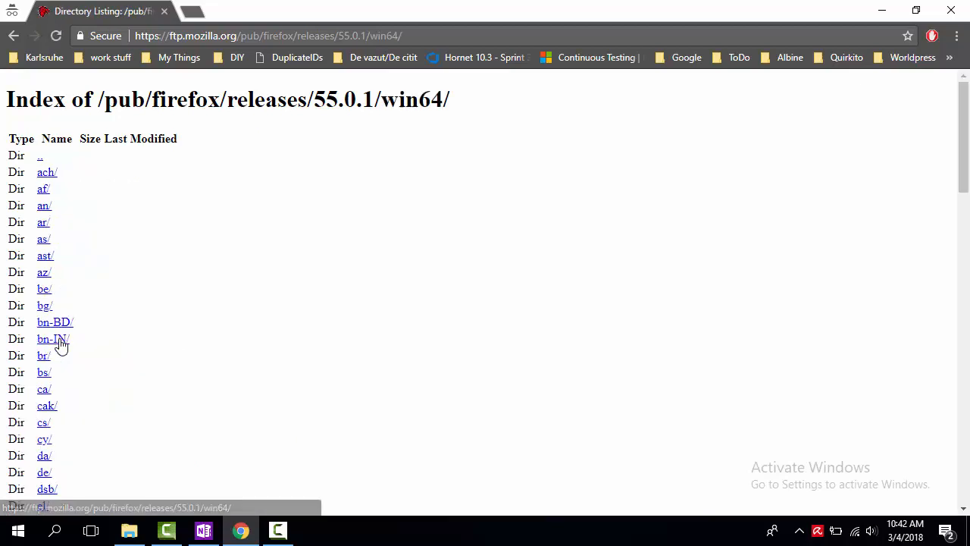
scroll(down, 3)
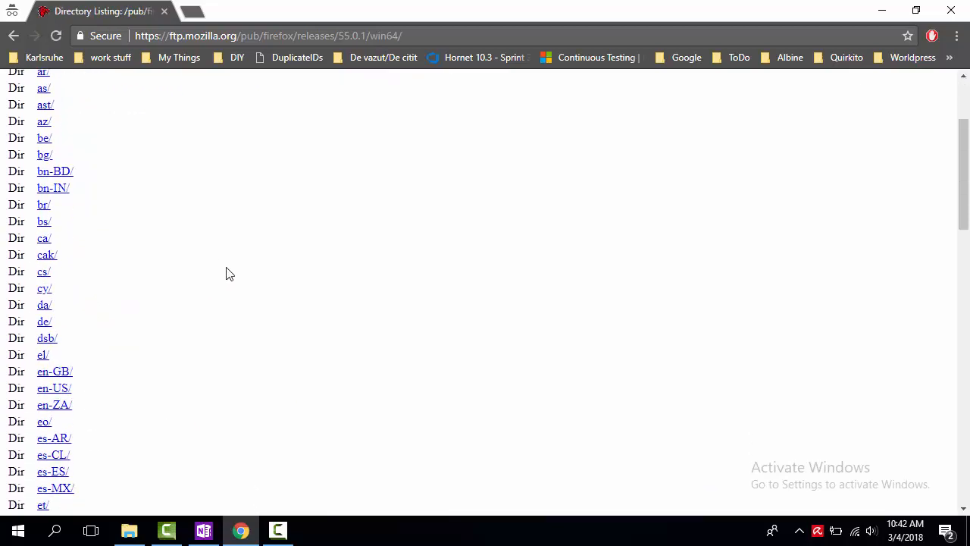
scroll(down, 3)
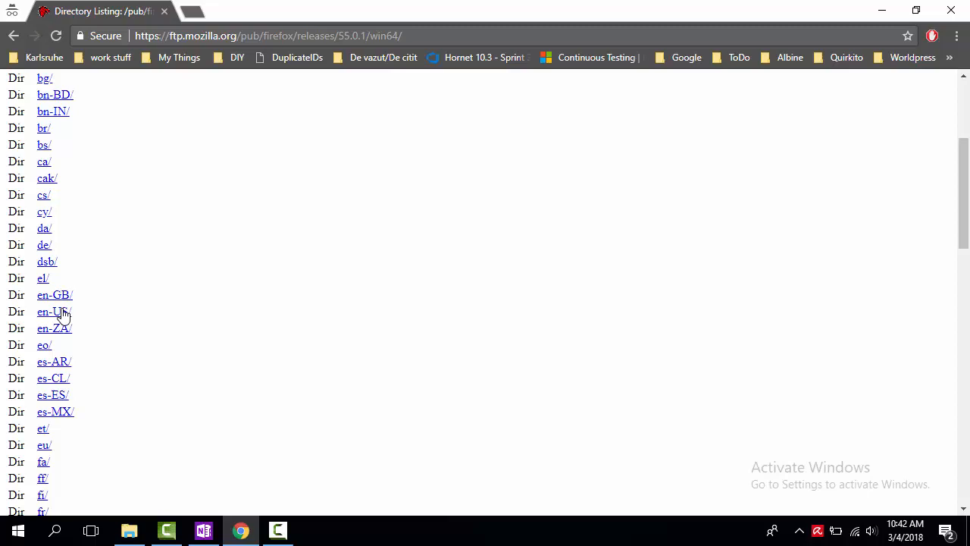
mouse_move(53, 313)
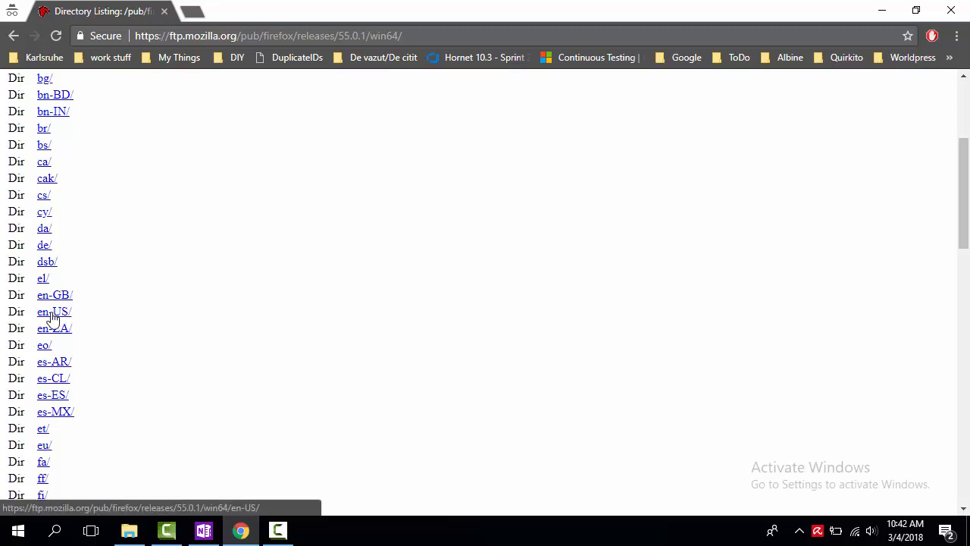
click(55, 313)
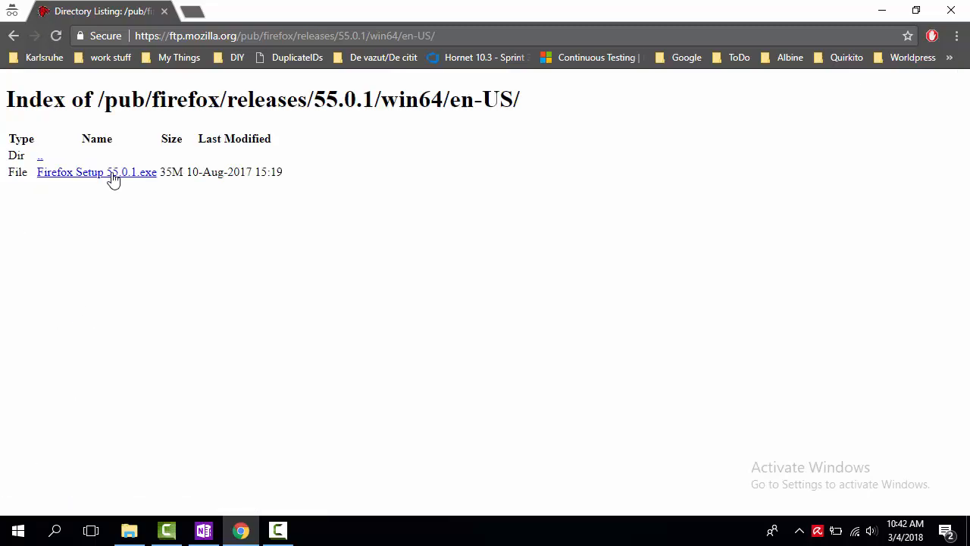
click(97, 173)
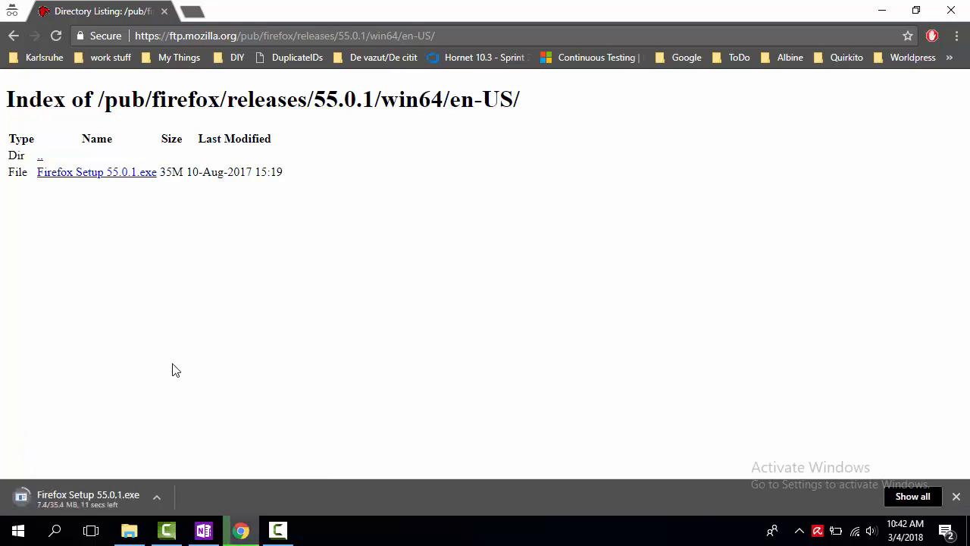
mouse_move(134, 518)
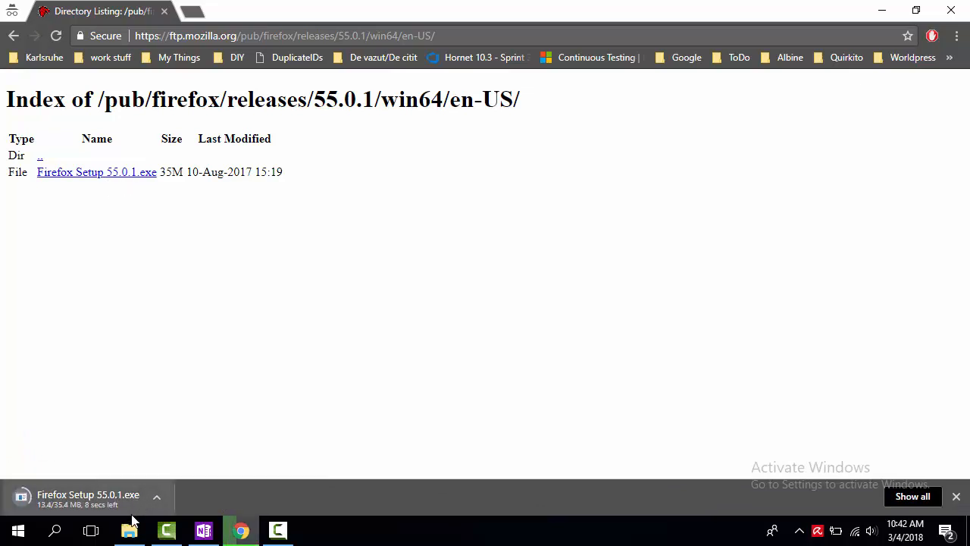
mouse_move(129, 531)
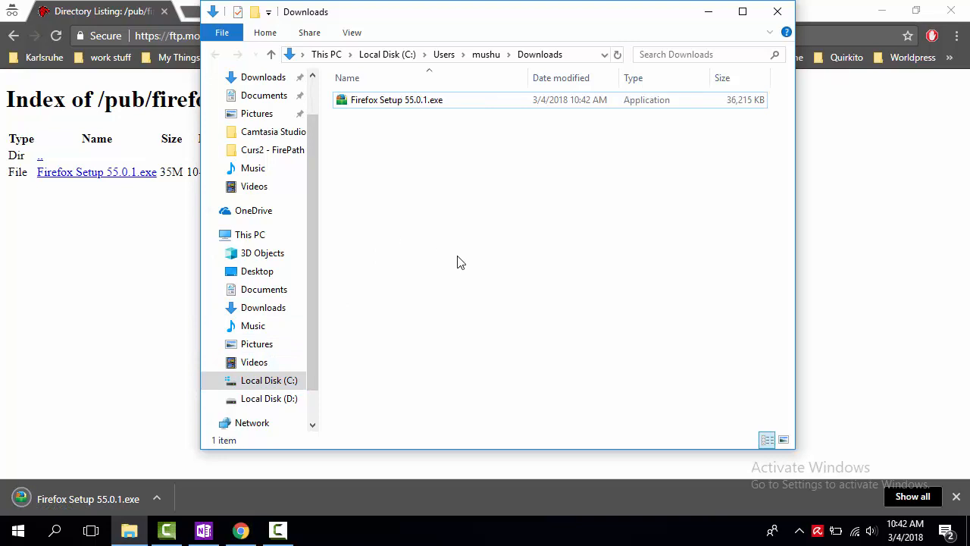
mouse_move(464, 273)
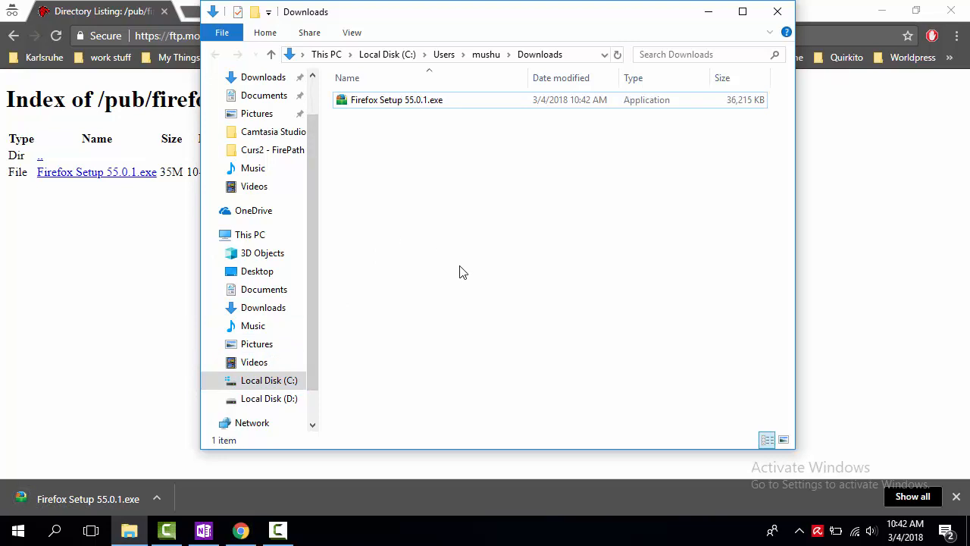
Step: Launch System Information from Windows search, confirm an x64-based PC, and close it
click(18, 531)
text(syste)
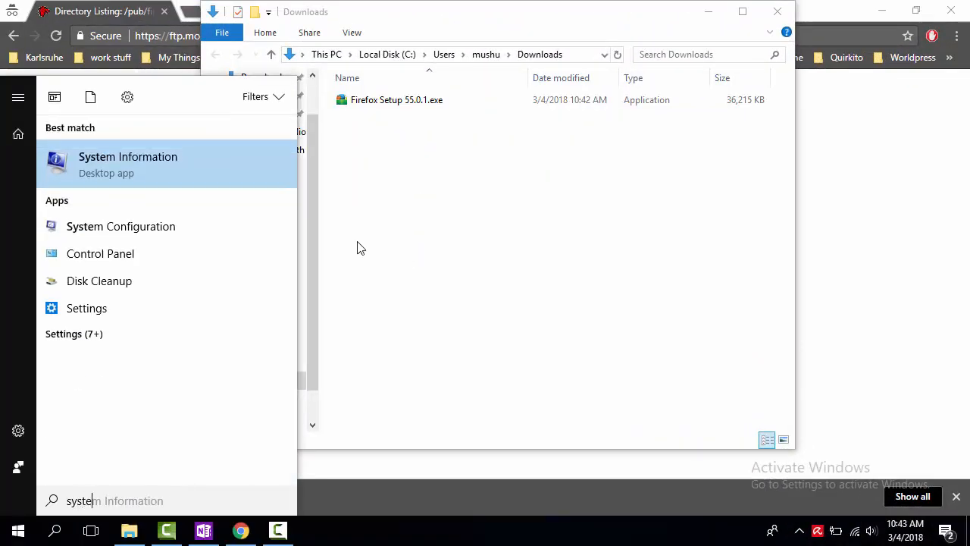
mouse_move(191, 174)
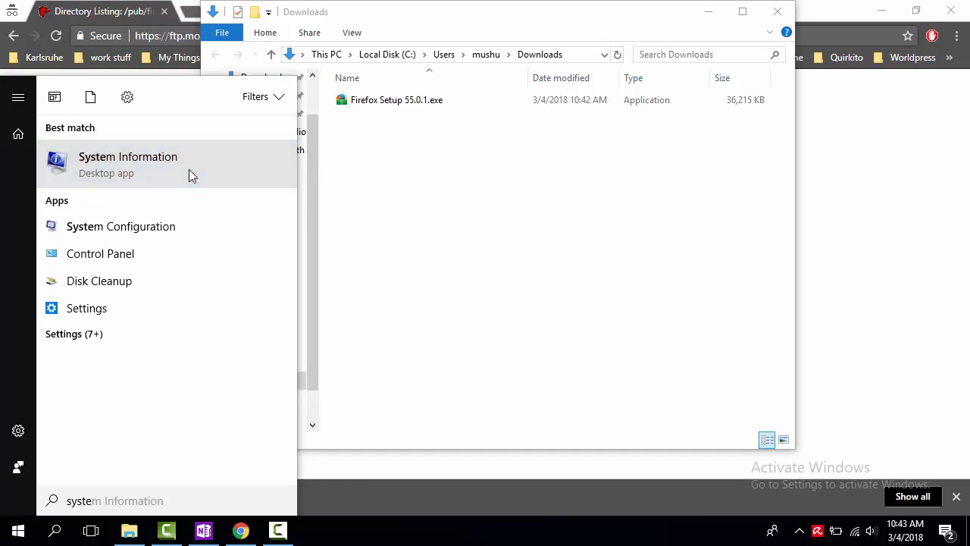
click(127, 164)
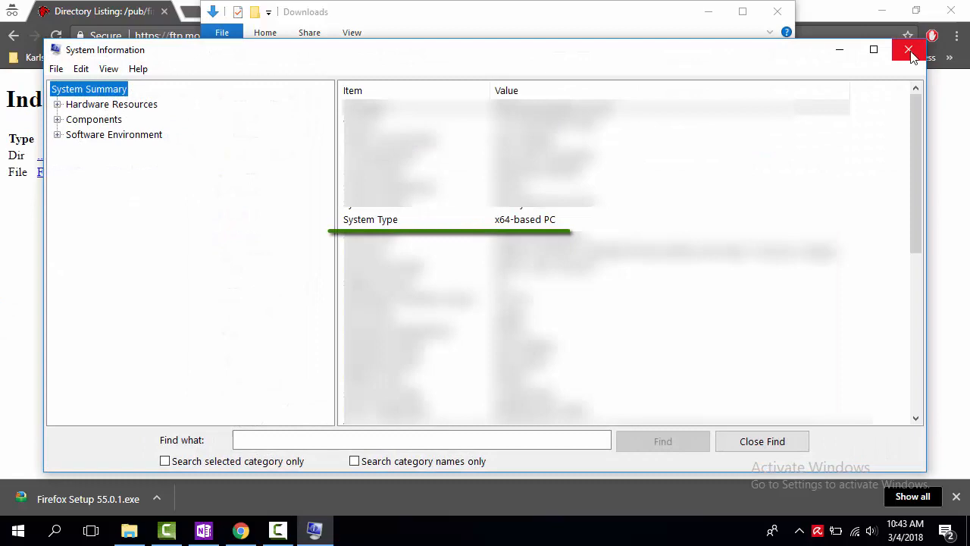
click(908, 48)
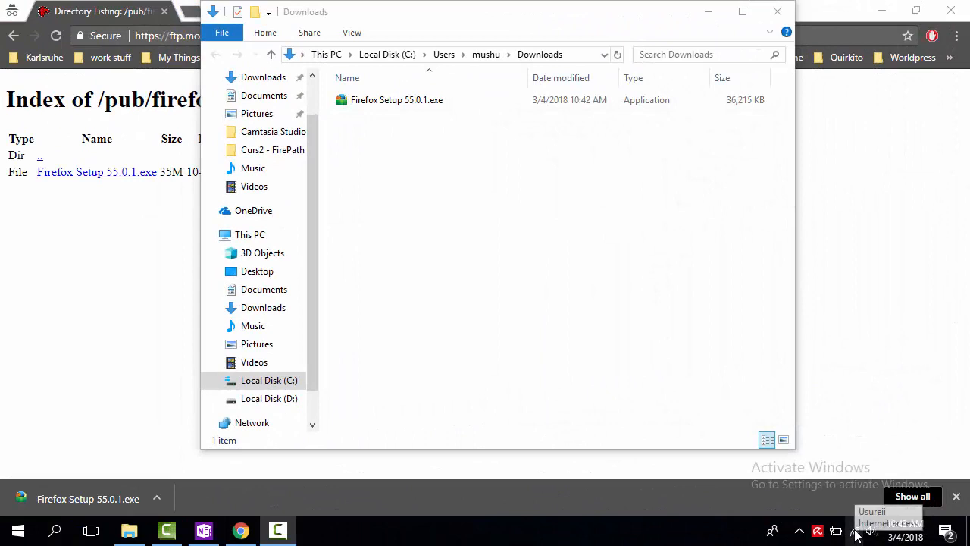
Step: Turn Wi-Fi off from the taskbar network panel, leaving the installer in Downloads
click(858, 531)
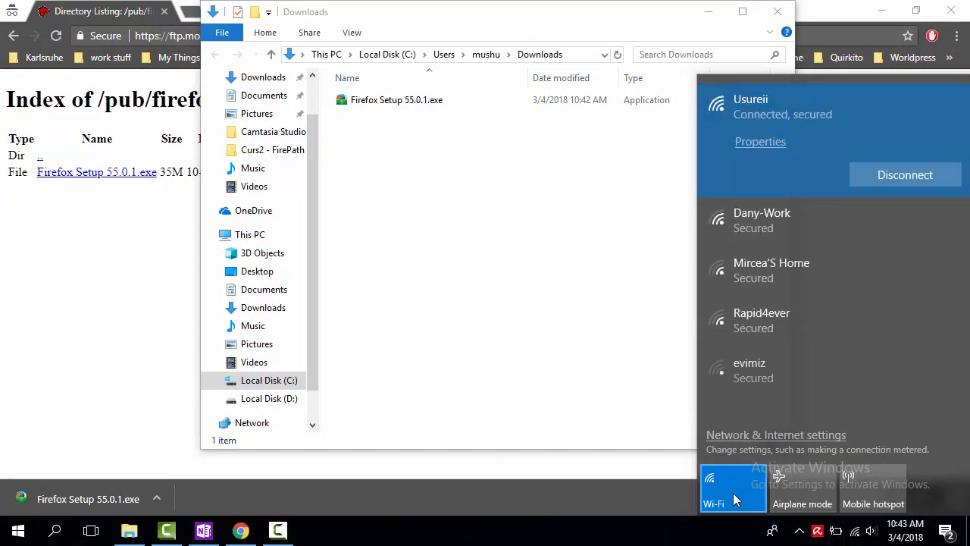
click(713, 488)
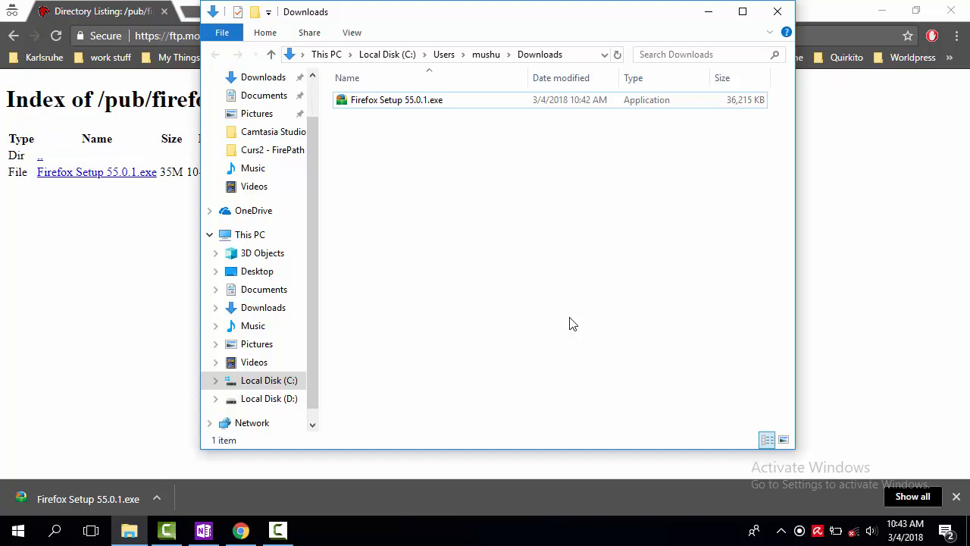
click(397, 100)
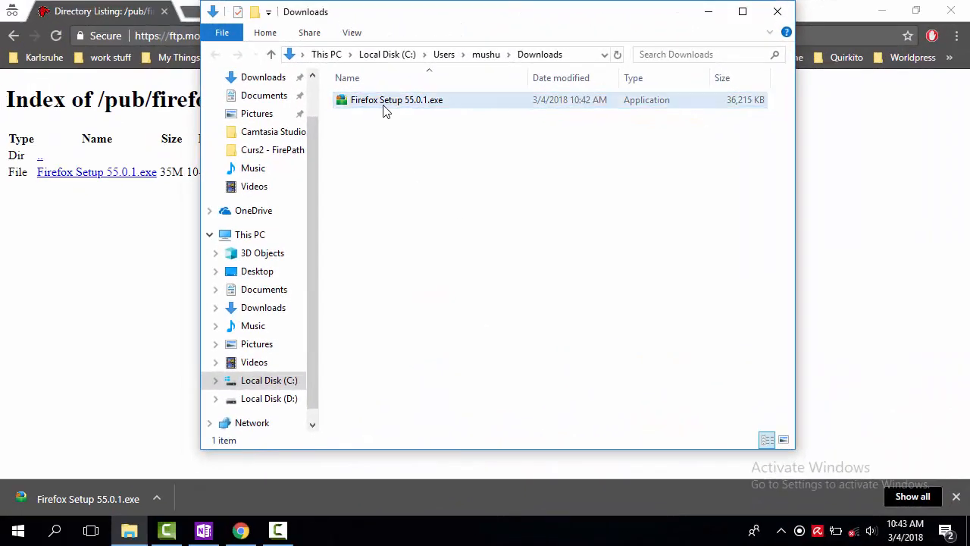
Step: Run Firefox Setup 55.0.1.exe as administrator and allow it in the UAC prompt
click(397, 100)
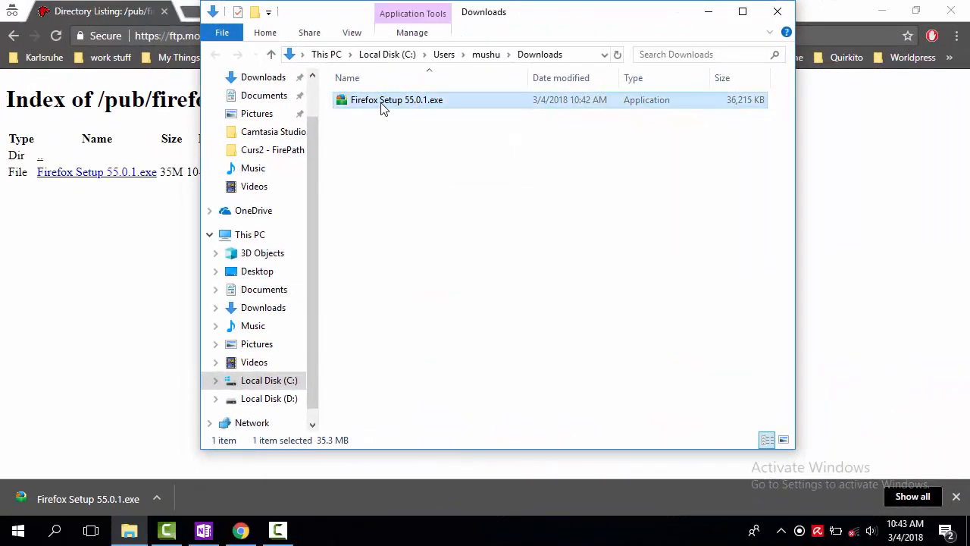
right_click(396, 100)
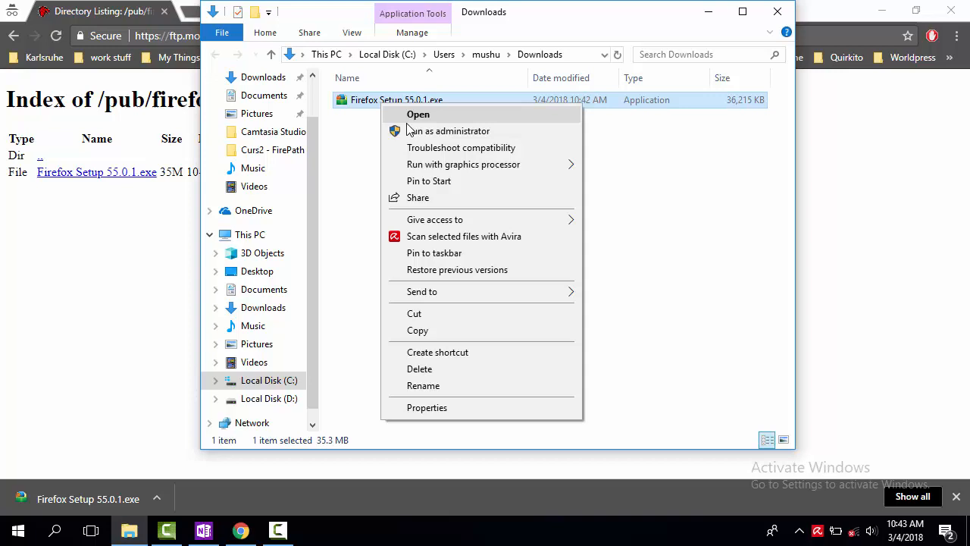
mouse_move(448, 131)
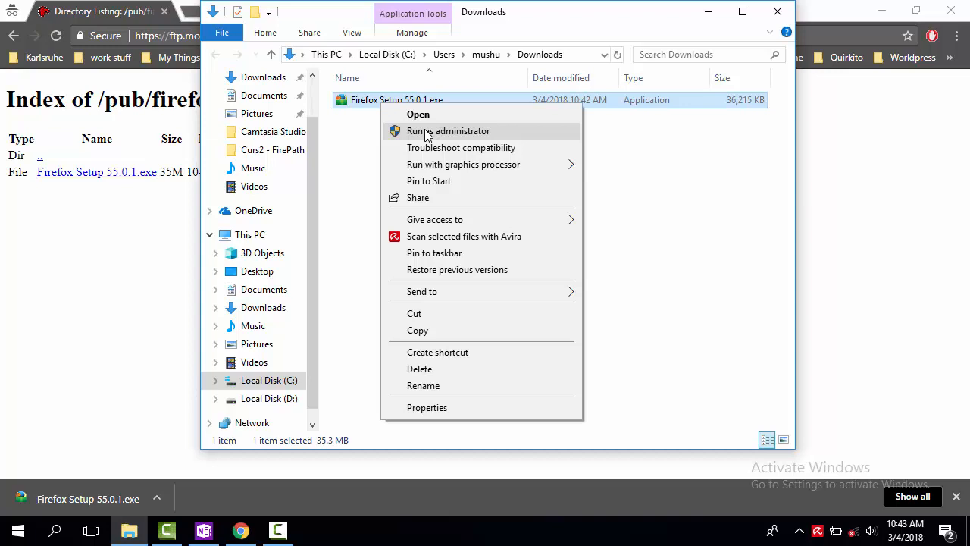
click(449, 131)
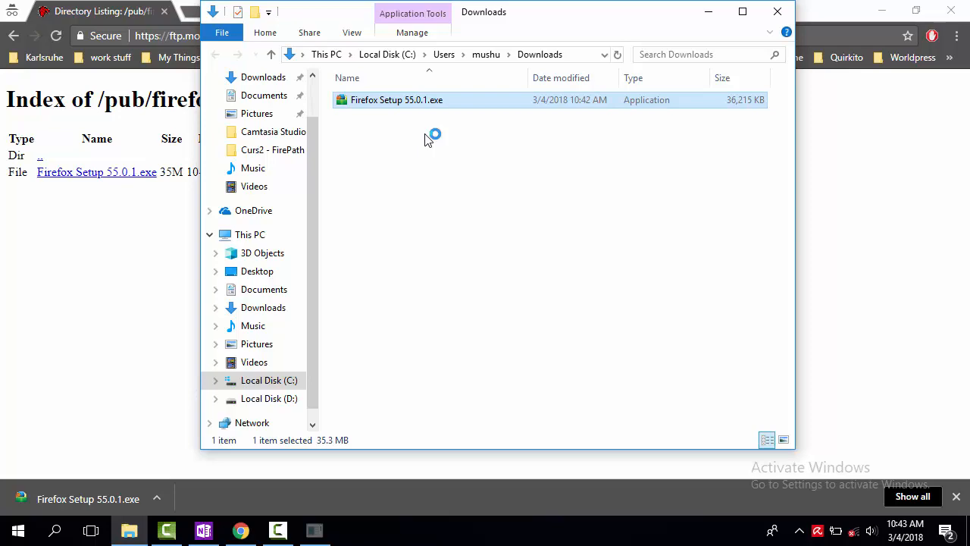
double_click(397, 100)
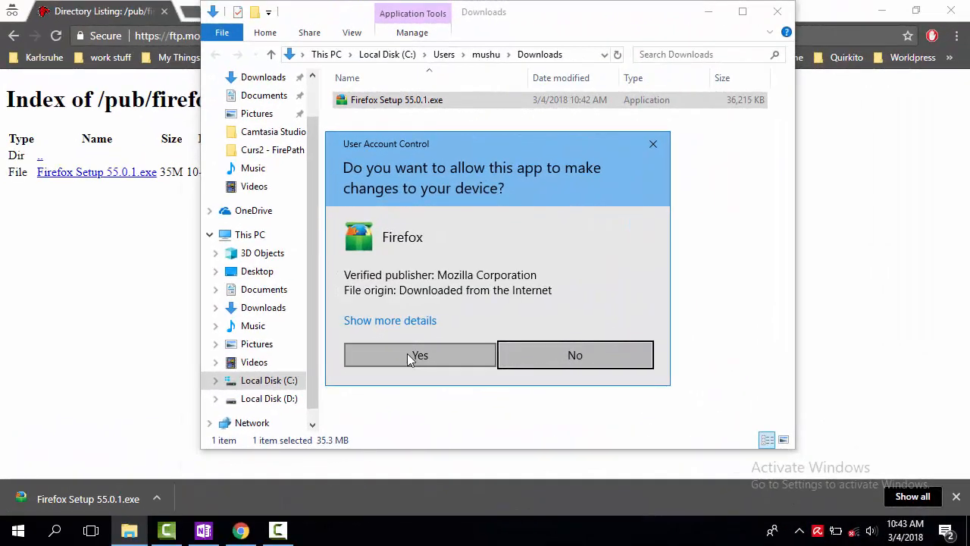
click(418, 354)
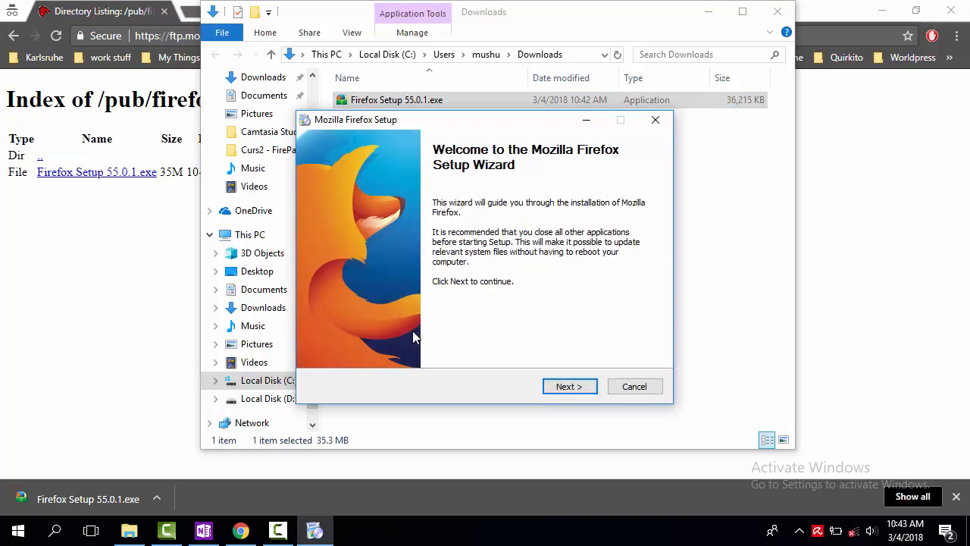
Step: Complete the setup wizard with Standard options, launch Firefox, and close the Downloads folder
click(570, 387)
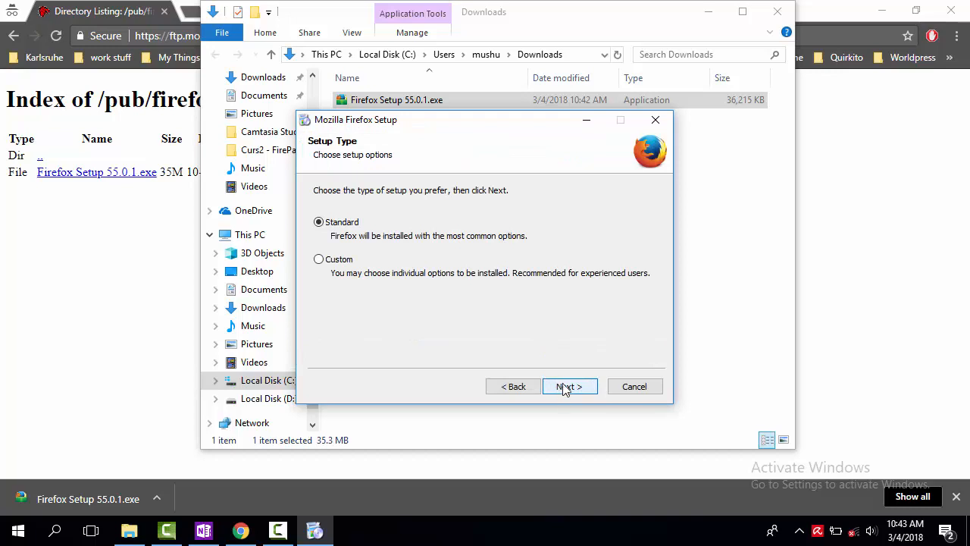
click(570, 387)
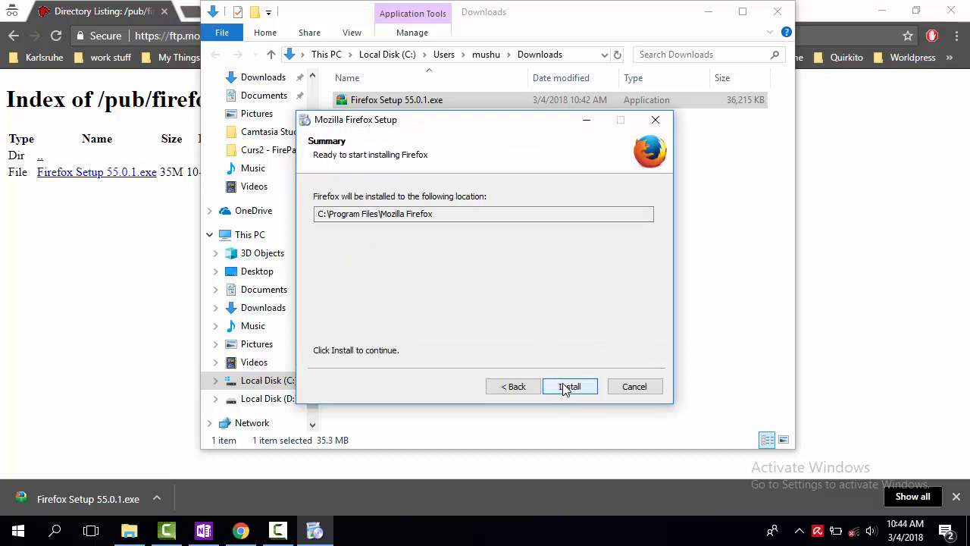
click(570, 386)
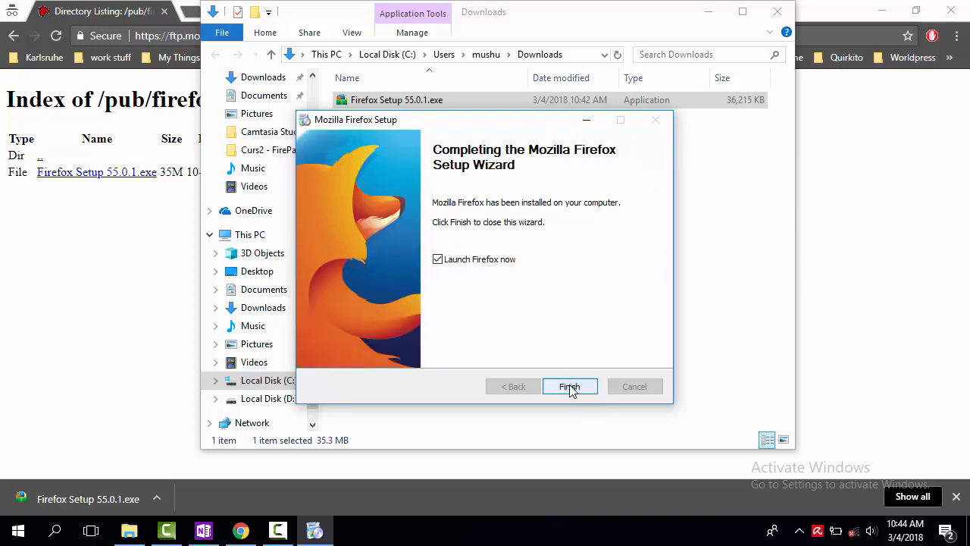
click(570, 386)
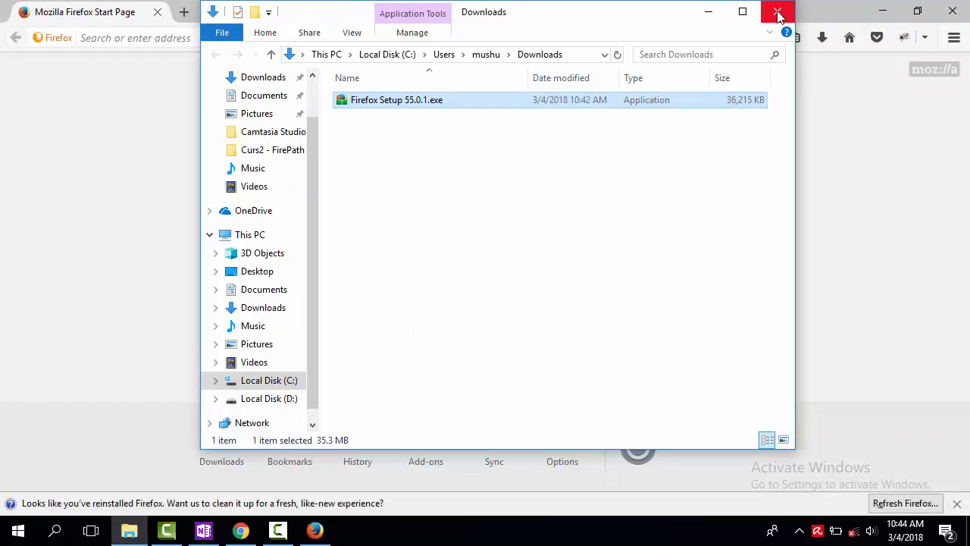
click(953, 37)
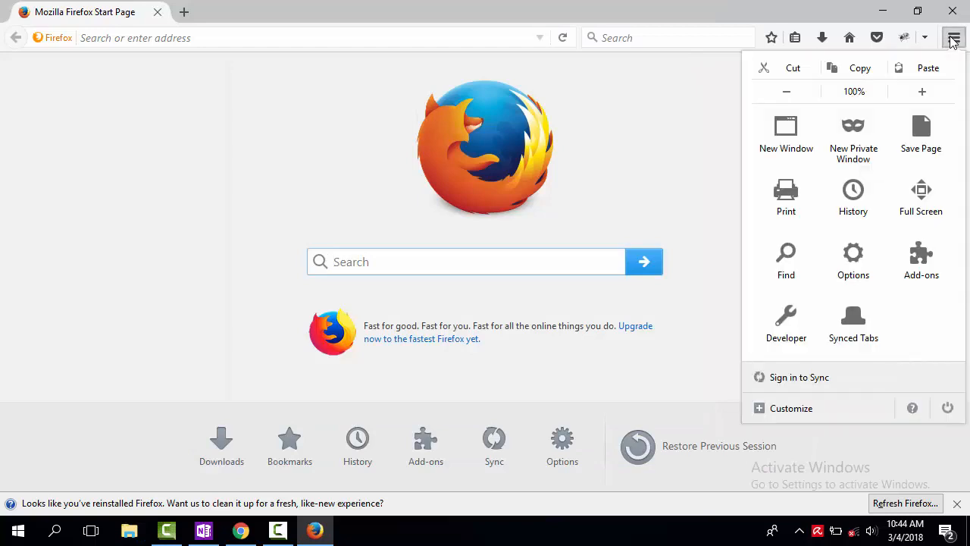
mouse_move(947, 408)
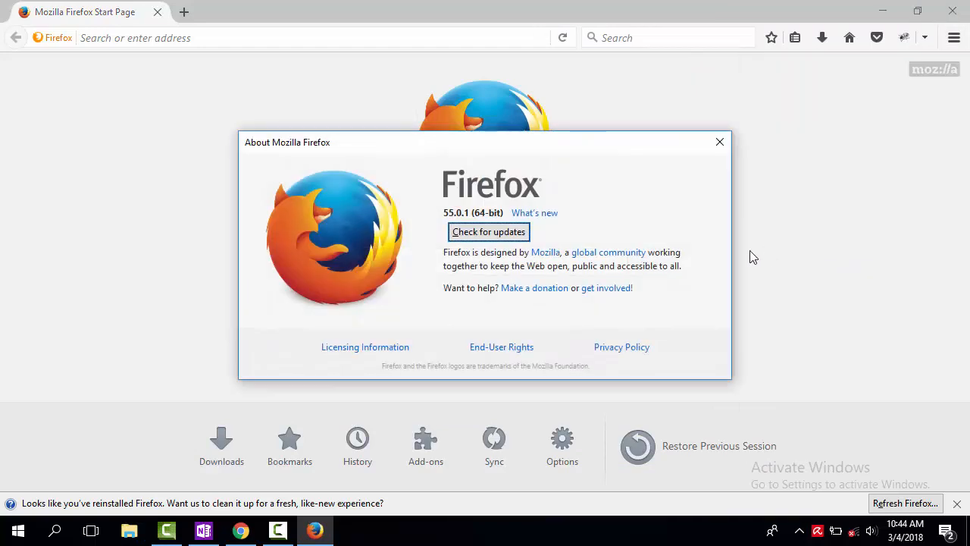
mouse_move(718, 150)
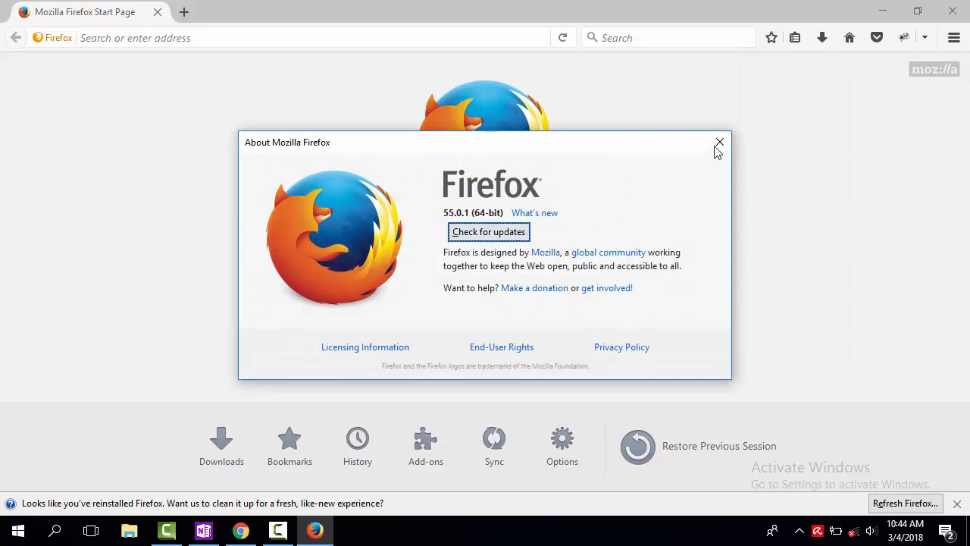
click(718, 142)
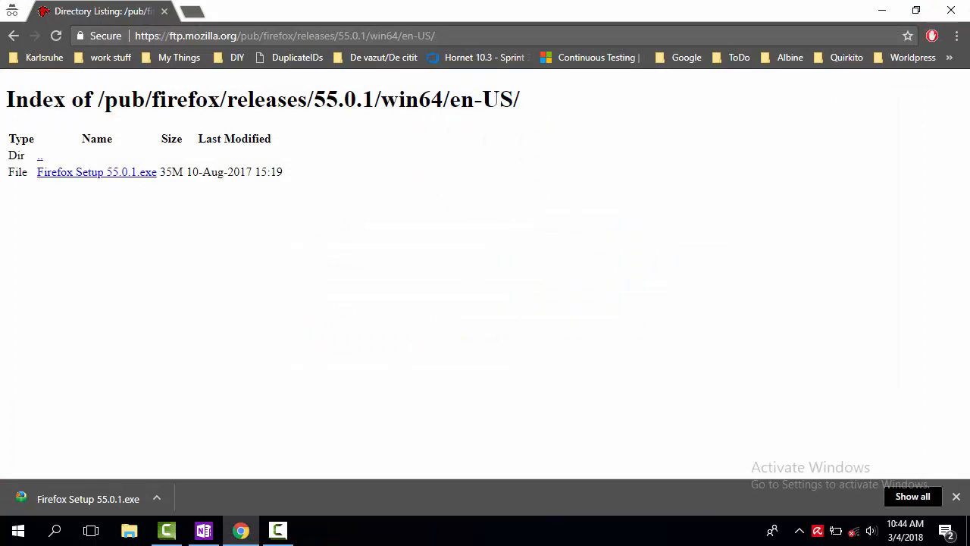
click(185, 12)
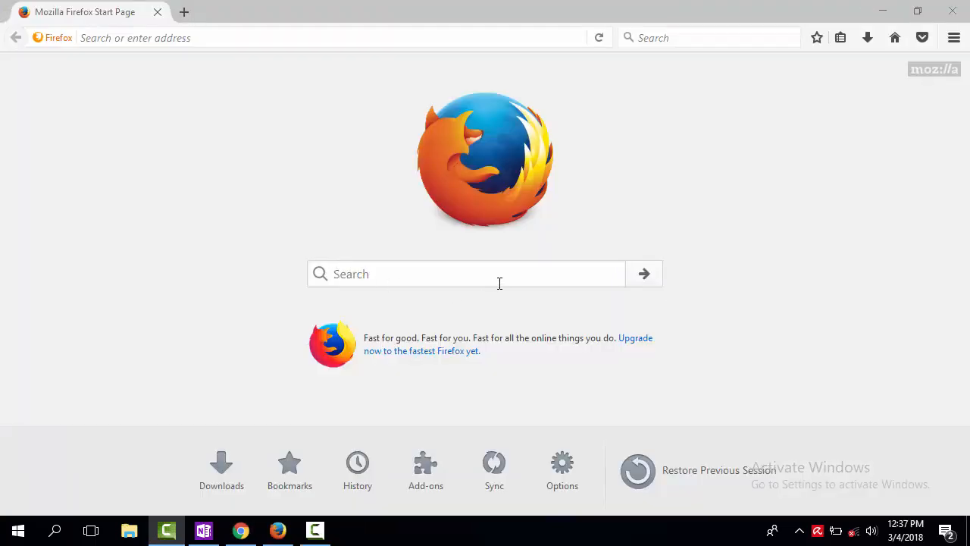
mouse_move(667, 225)
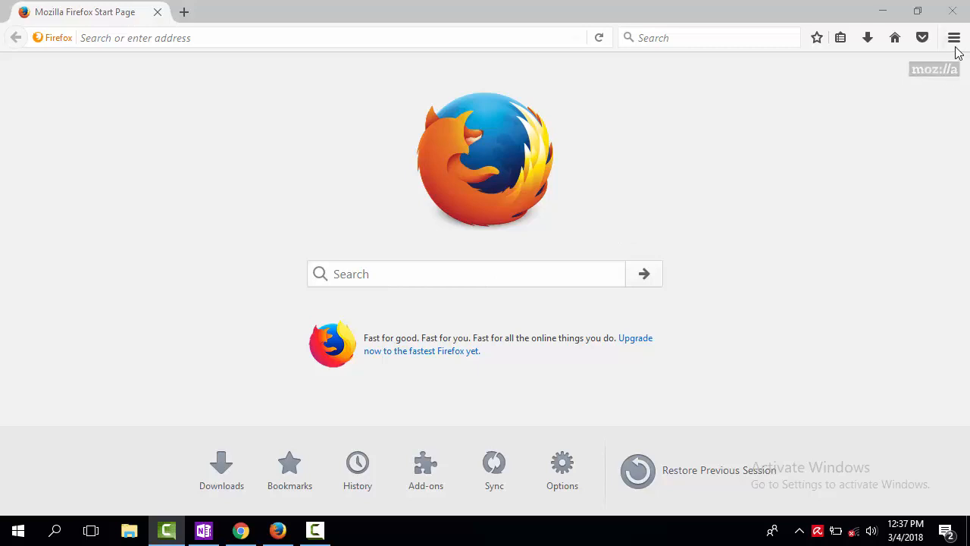
click(953, 36)
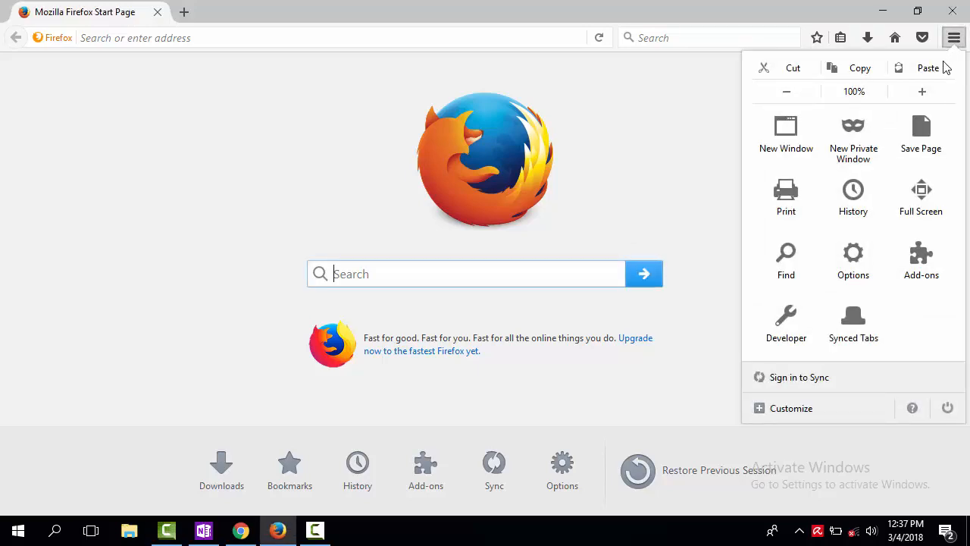
mouse_move(854, 261)
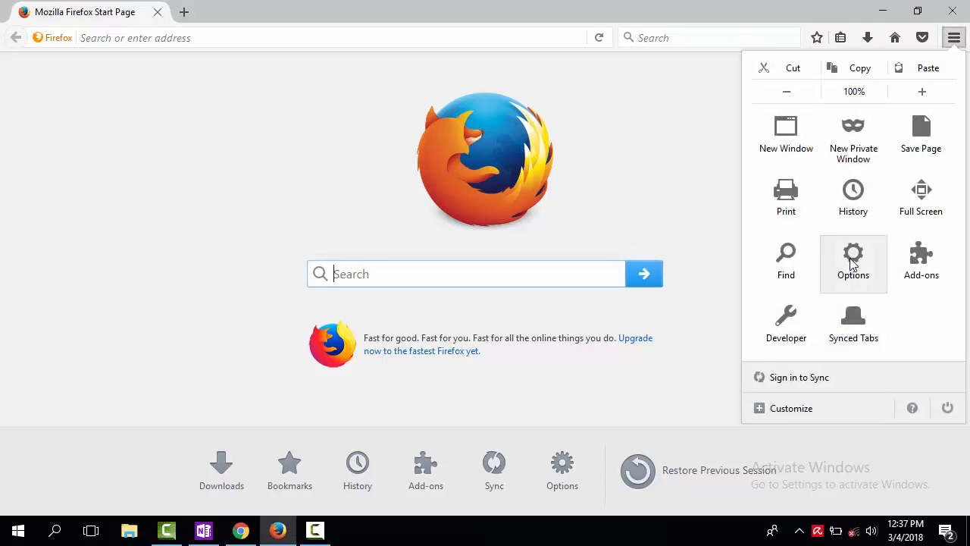
Step: Under Options > Advanced > Update, select 'Never check for updates'
click(853, 260)
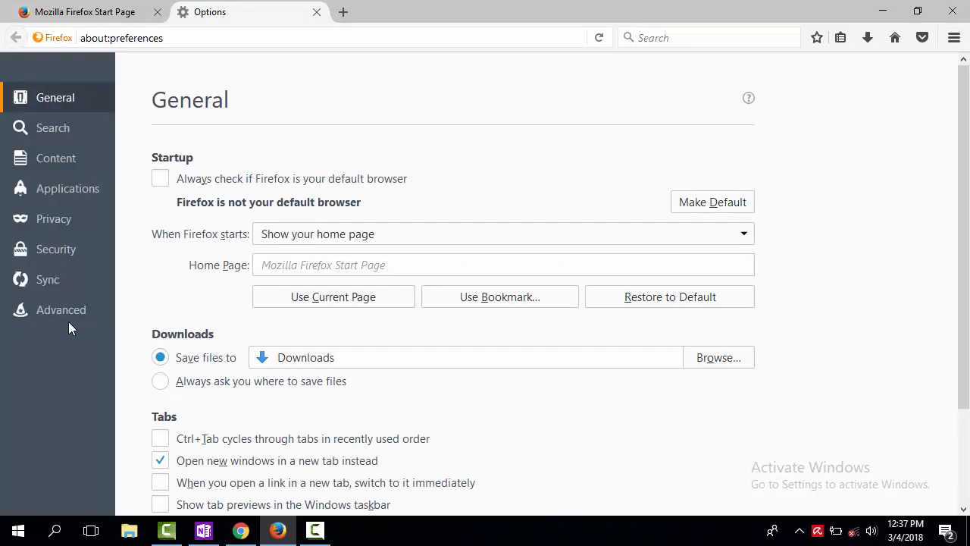
click(60, 309)
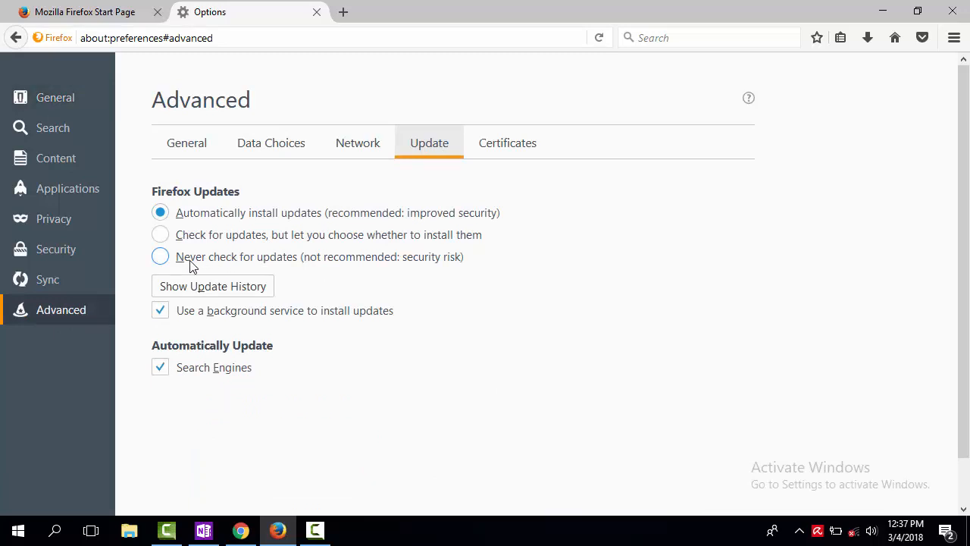
click(161, 256)
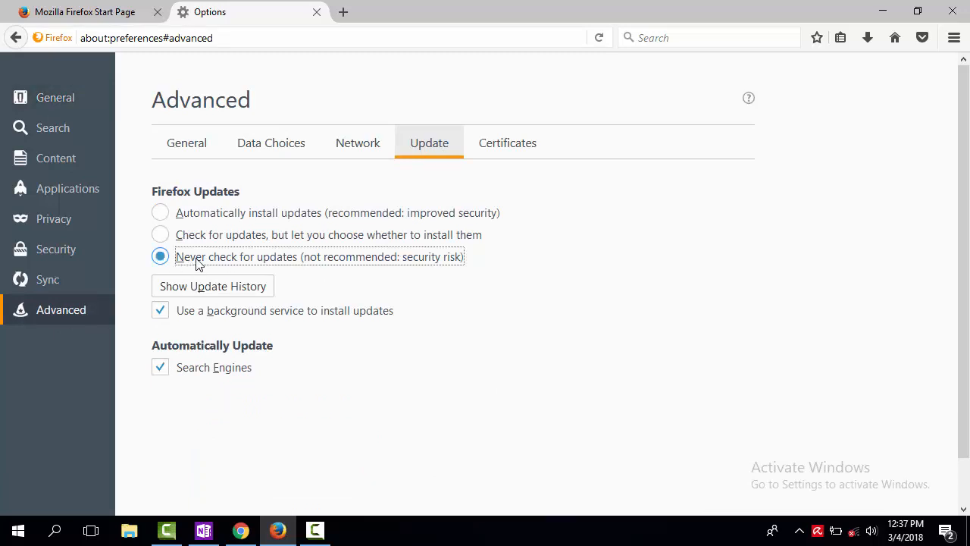
mouse_move(467, 305)
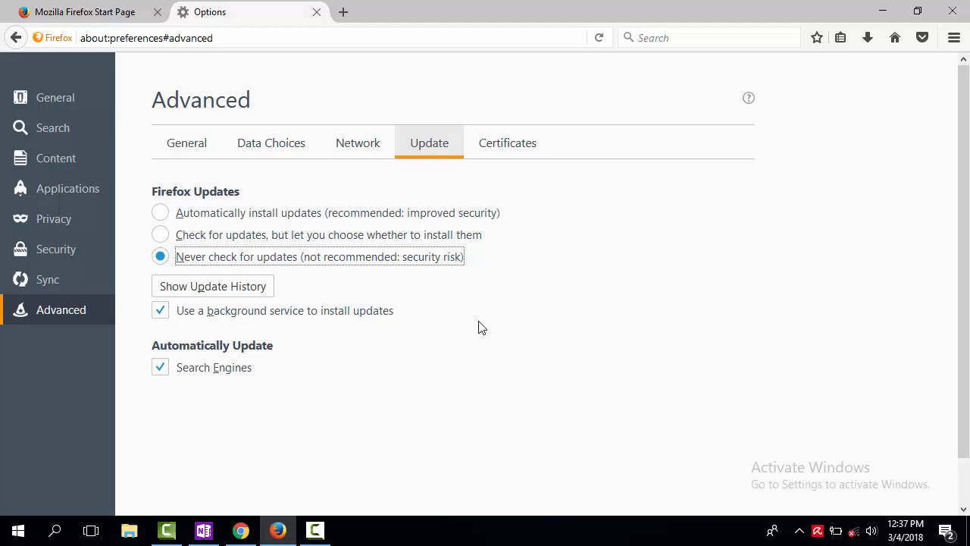
mouse_move(485, 323)
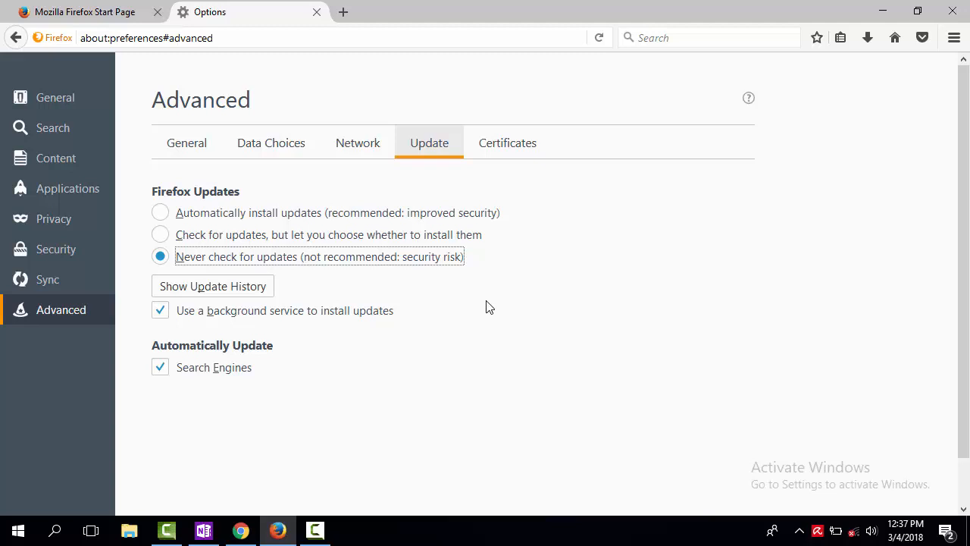
mouse_move(470, 302)
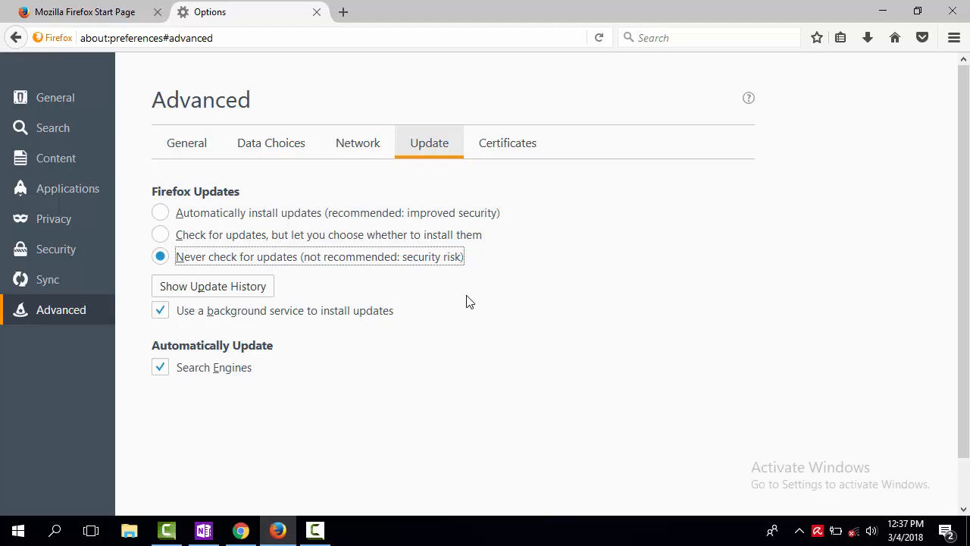
mouse_move(437, 281)
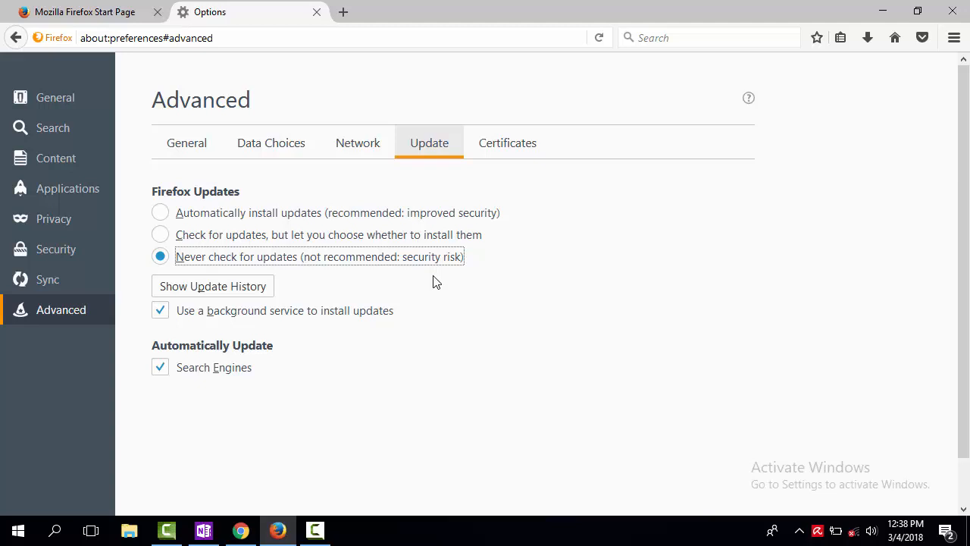
mouse_move(434, 274)
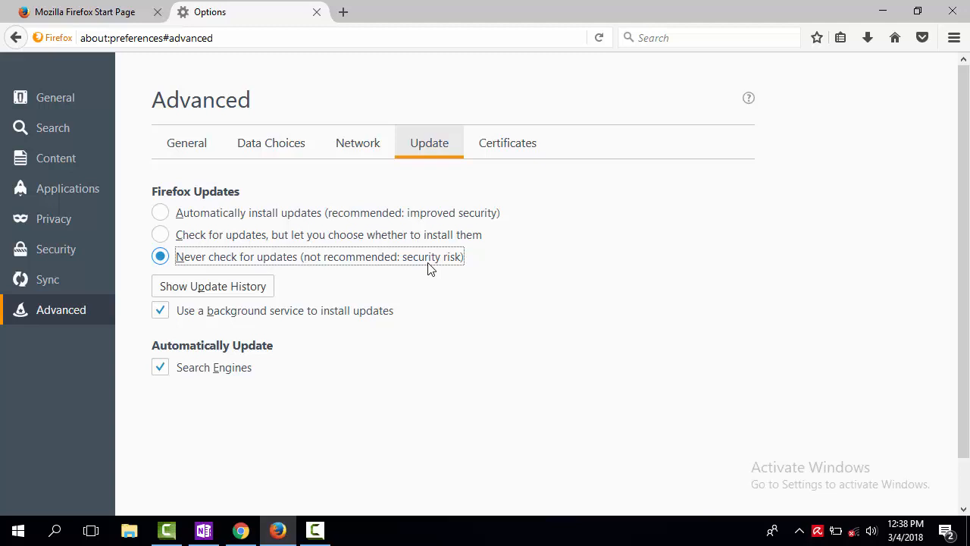
mouse_move(417, 244)
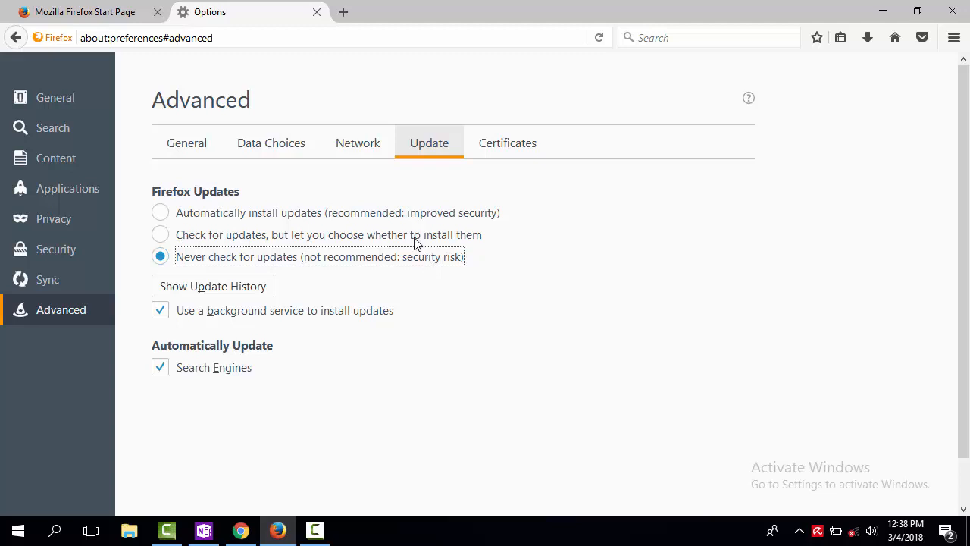
Step: Go to about:config in a new tab and accept the risk warning
click(342, 12)
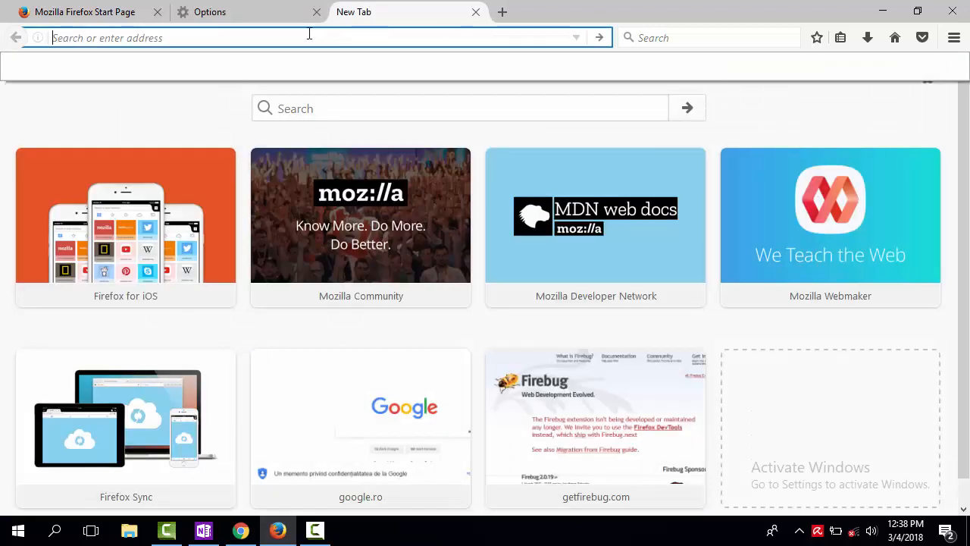
text(about:config)
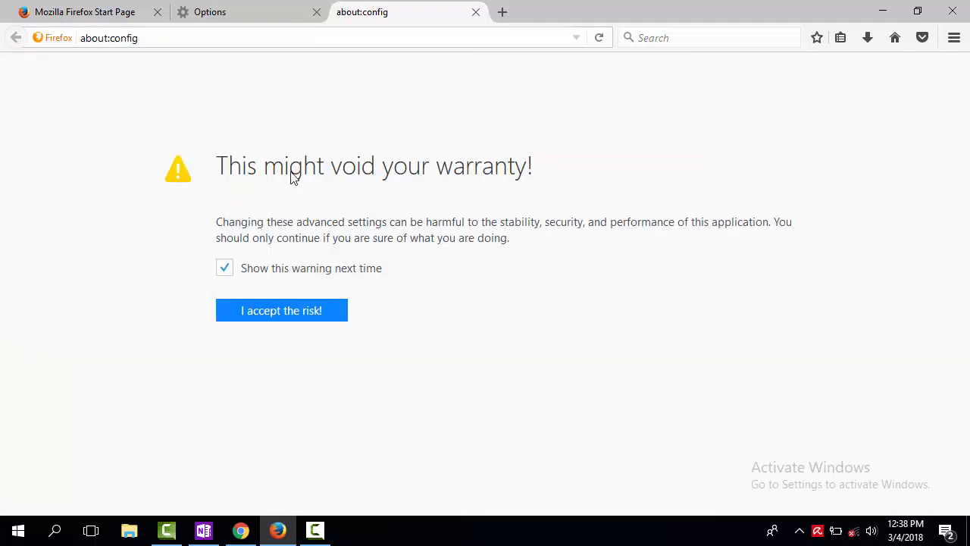
click(282, 309)
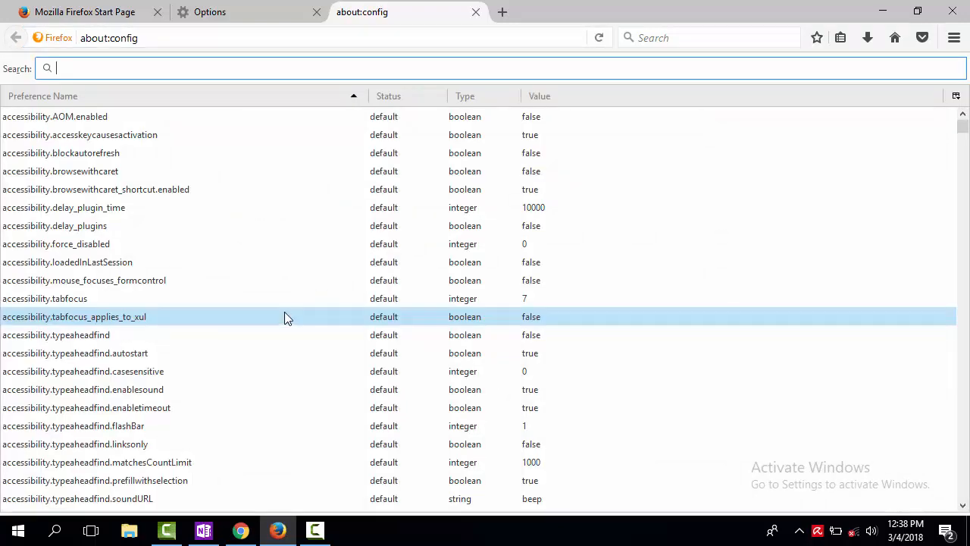
Step: Filter preferences by 'update' and verify app.update.auto and app.update.enabled are false
click(95, 188)
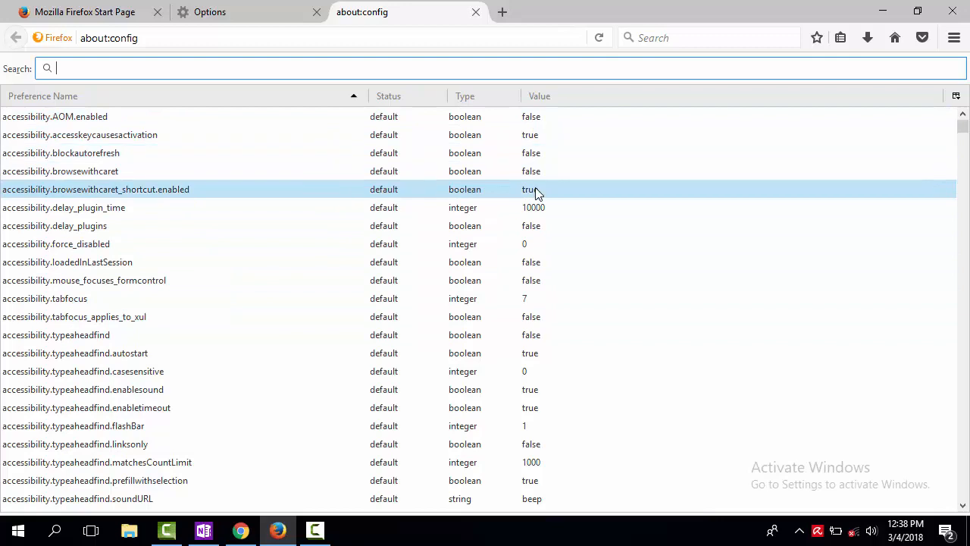
text(update)
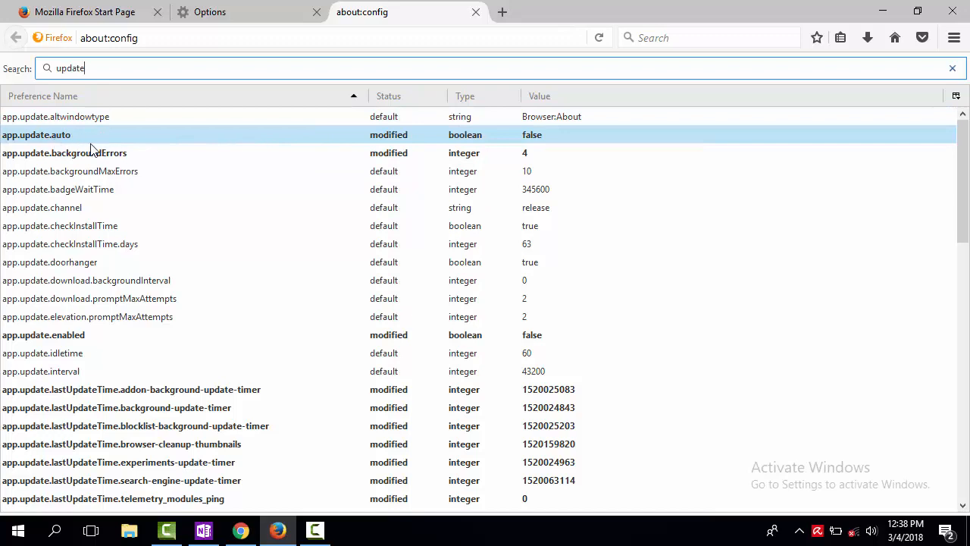
mouse_move(257, 150)
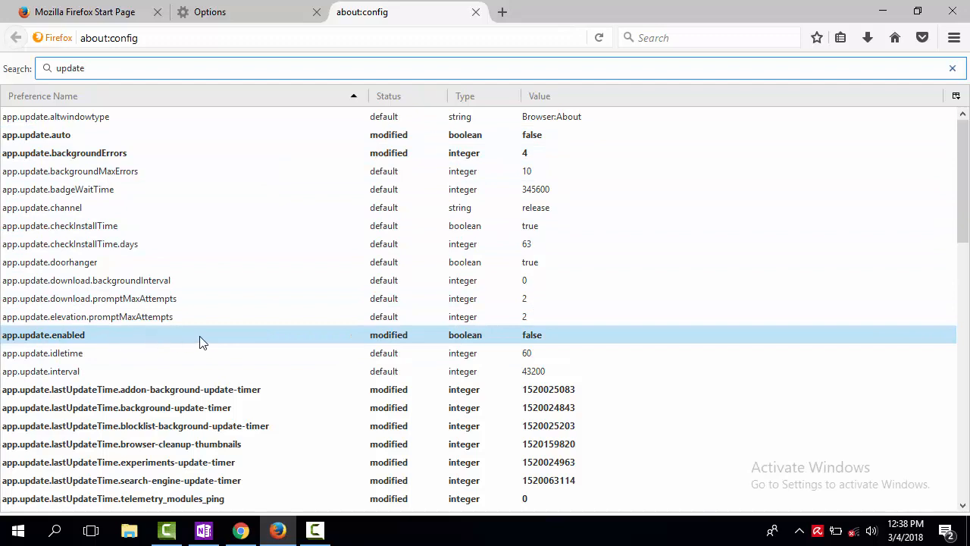
scroll(down, 3)
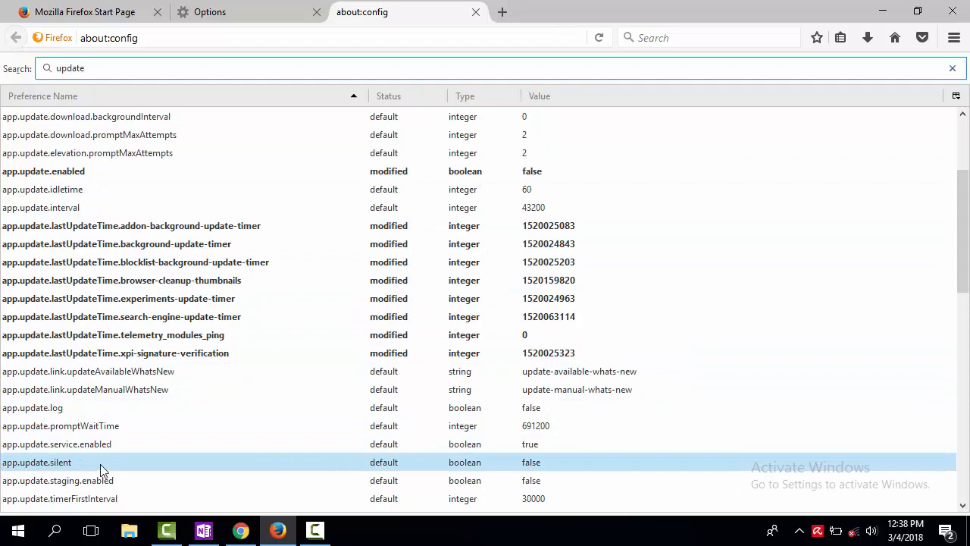
mouse_move(286, 470)
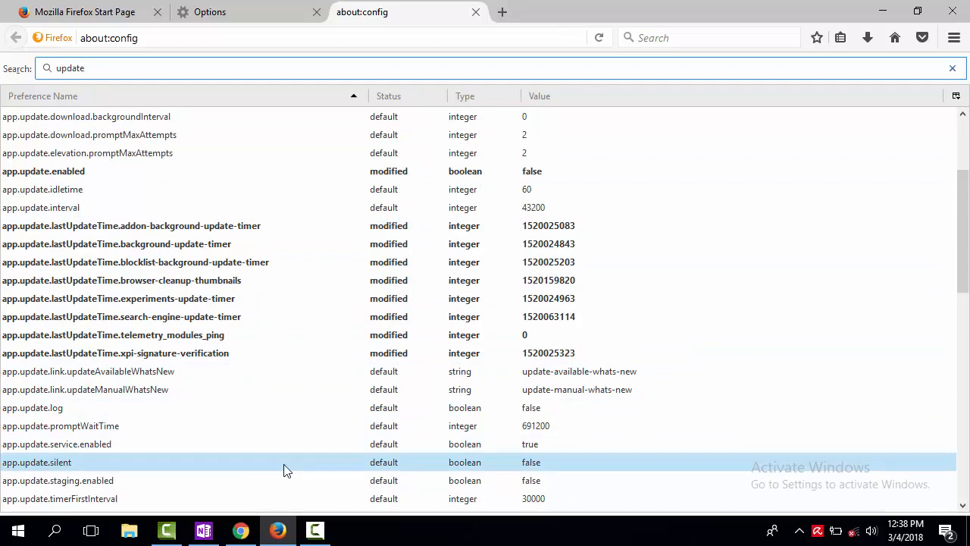
click(114, 352)
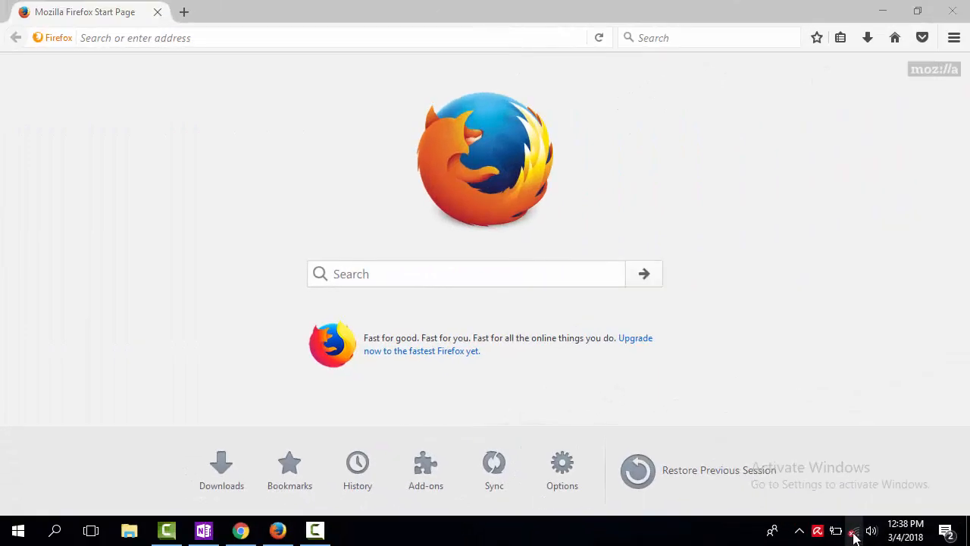
Step: Turn Wi-Fi back on from the taskbar network panel
click(855, 531)
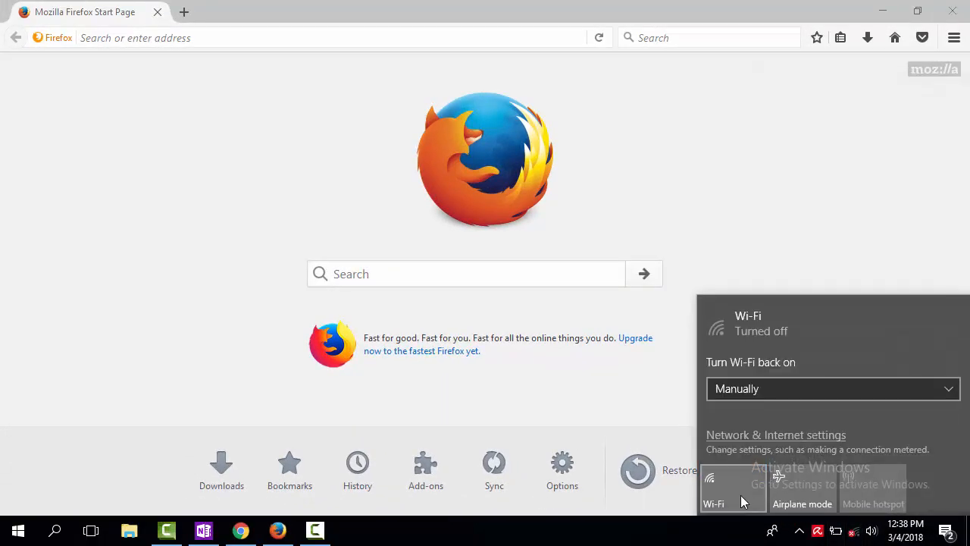
click(732, 488)
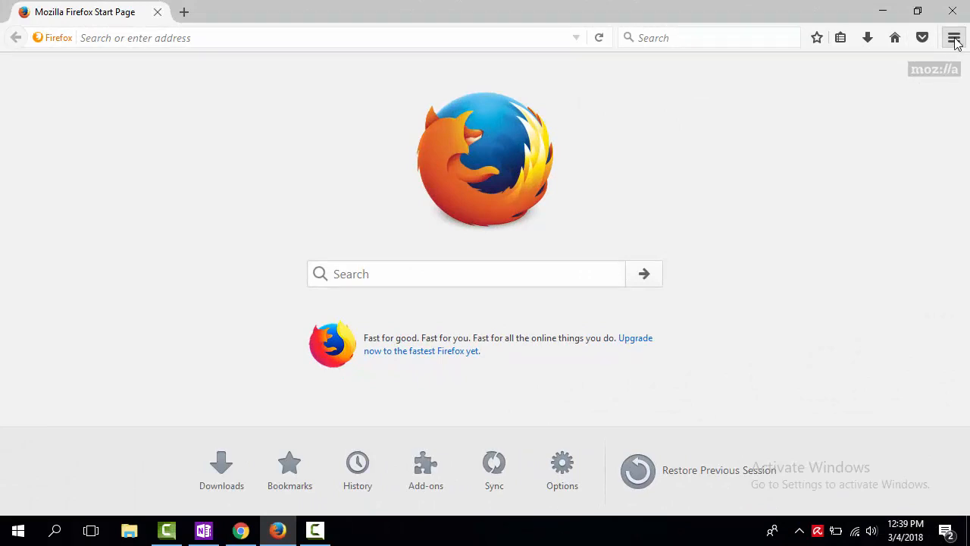
Step: Search the Add-ons Manager for 'firebug' to list the Firebug add-on
click(955, 37)
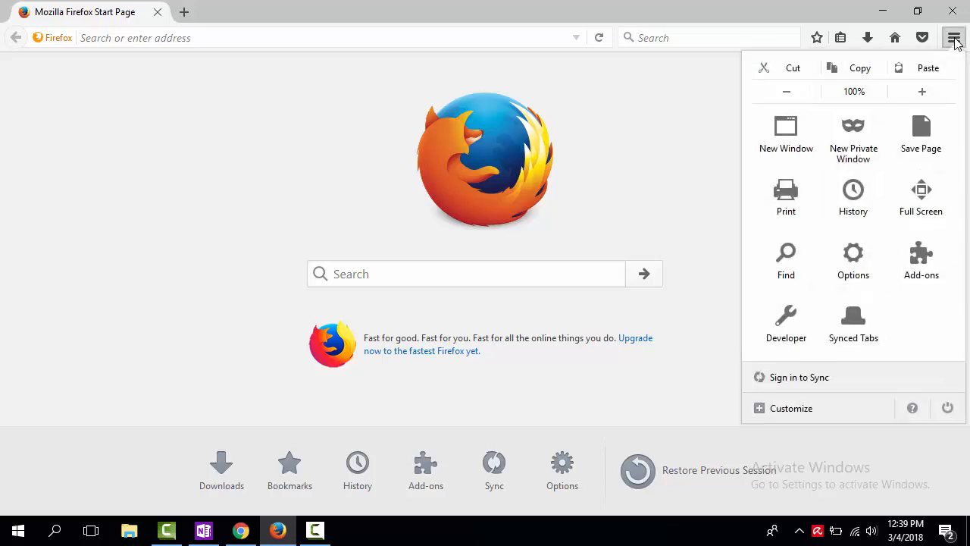
mouse_move(854, 261)
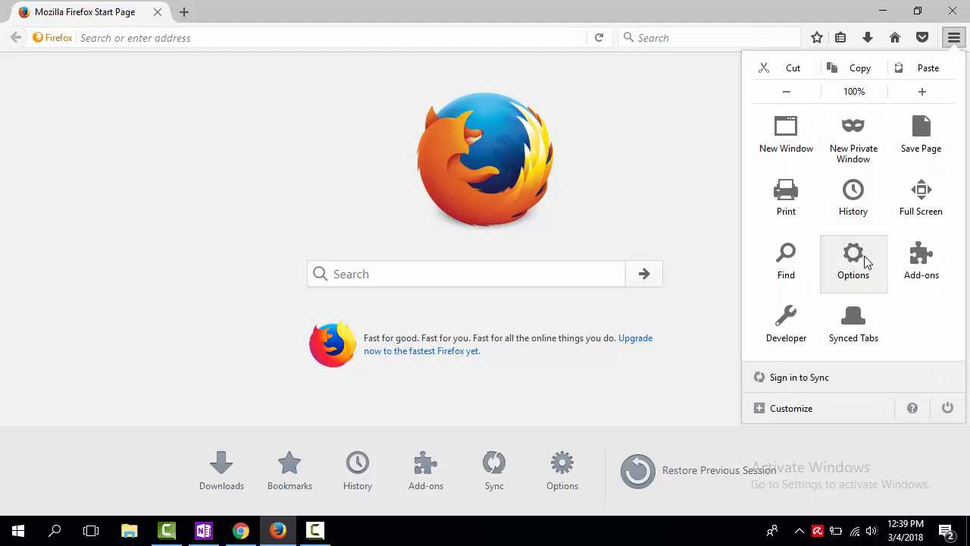
click(922, 261)
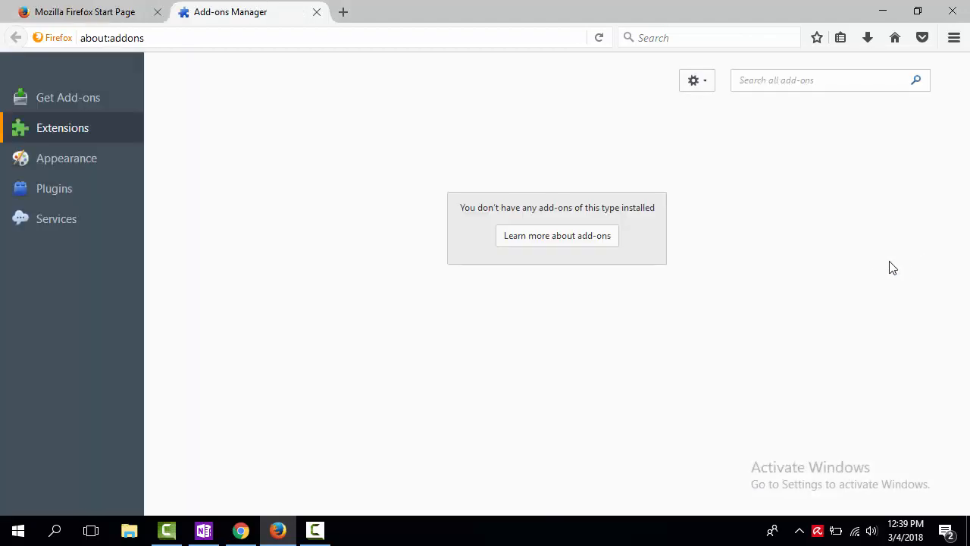
mouse_move(43, 133)
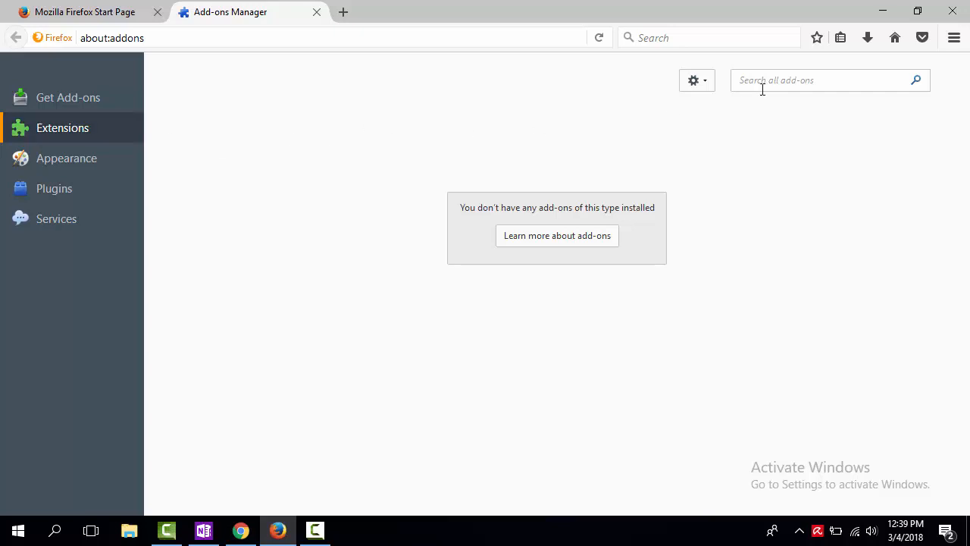
text(firebug)
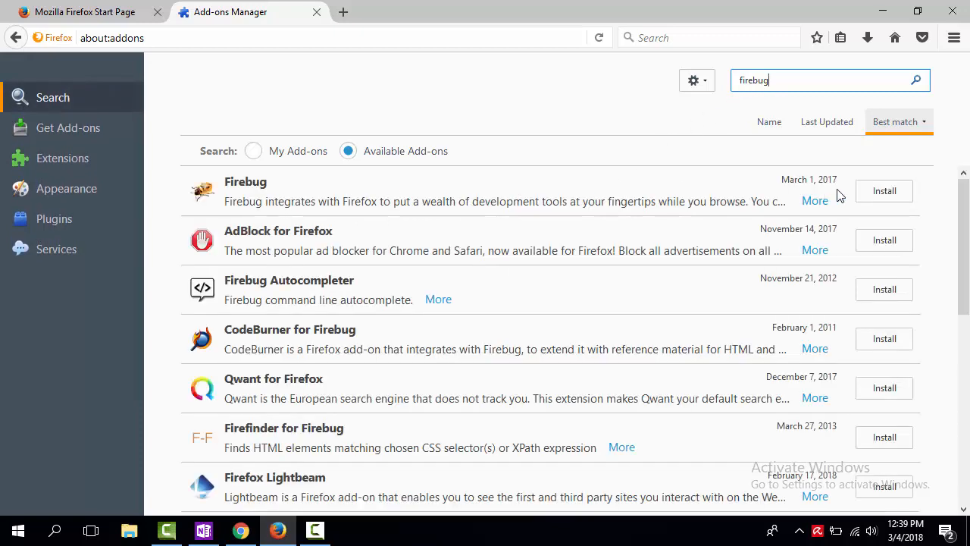
Step: Install Firebug, then search 'firepath' and install FirePath for the next restart
click(884, 190)
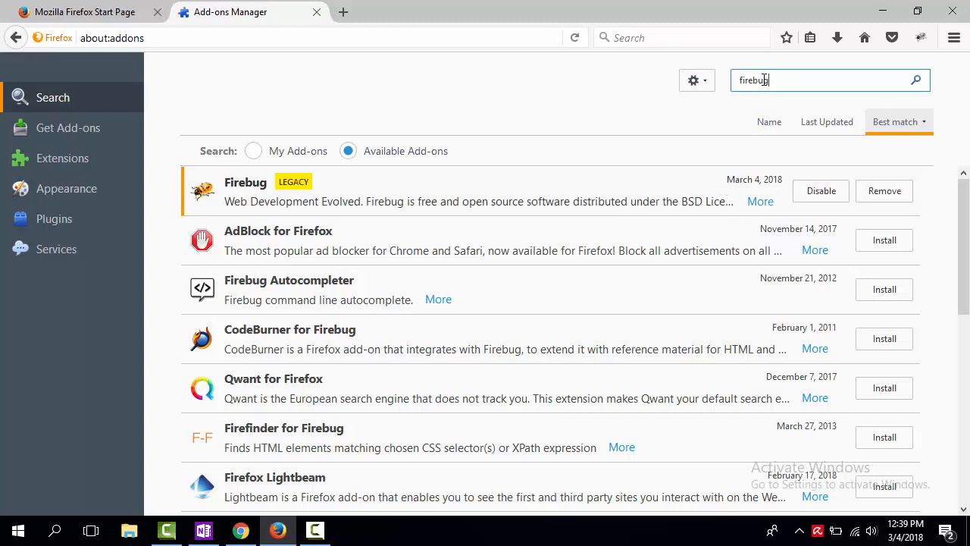
text(firepath)
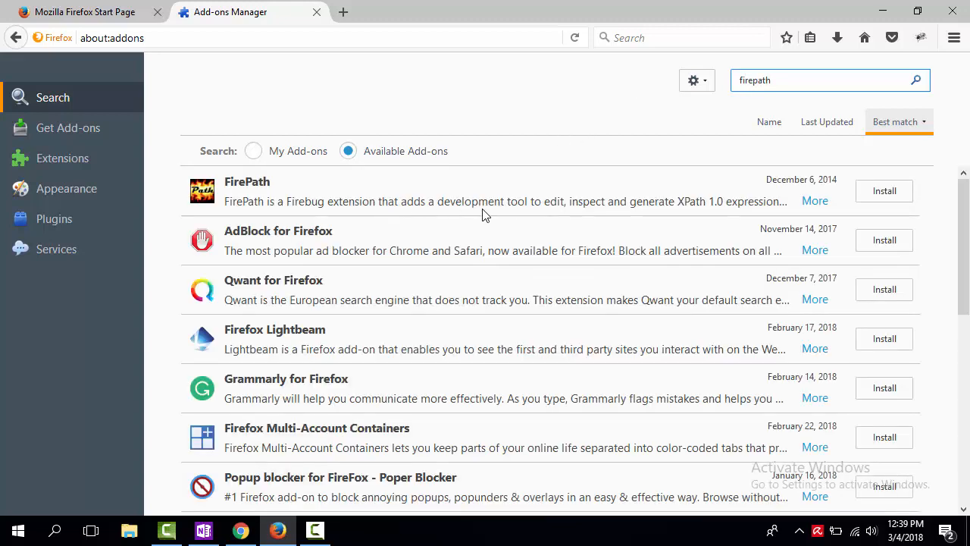
click(884, 191)
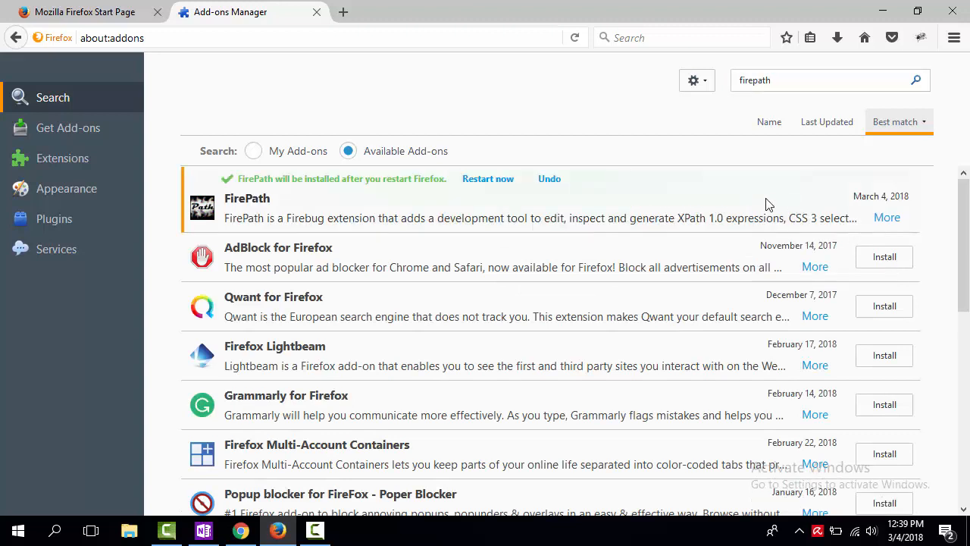
mouse_move(488, 179)
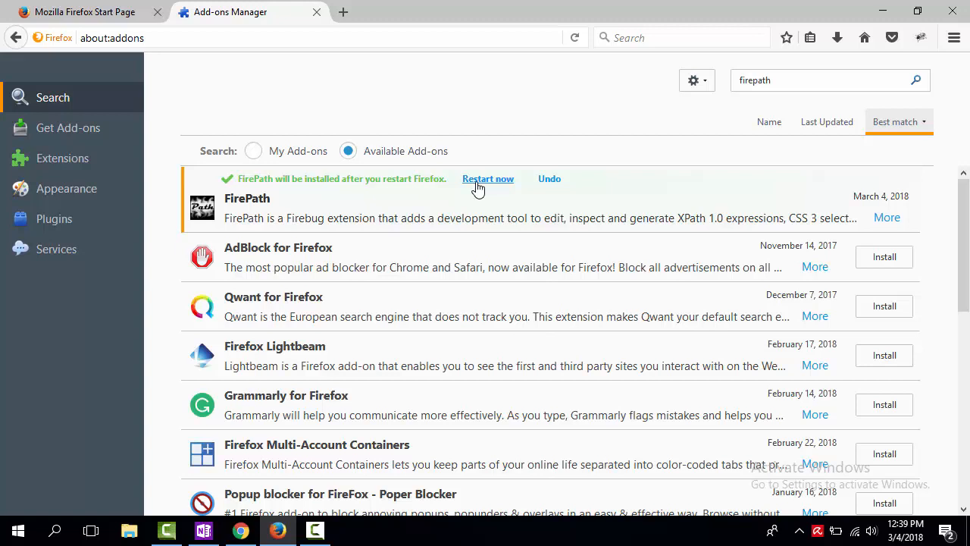
mouse_move(488, 182)
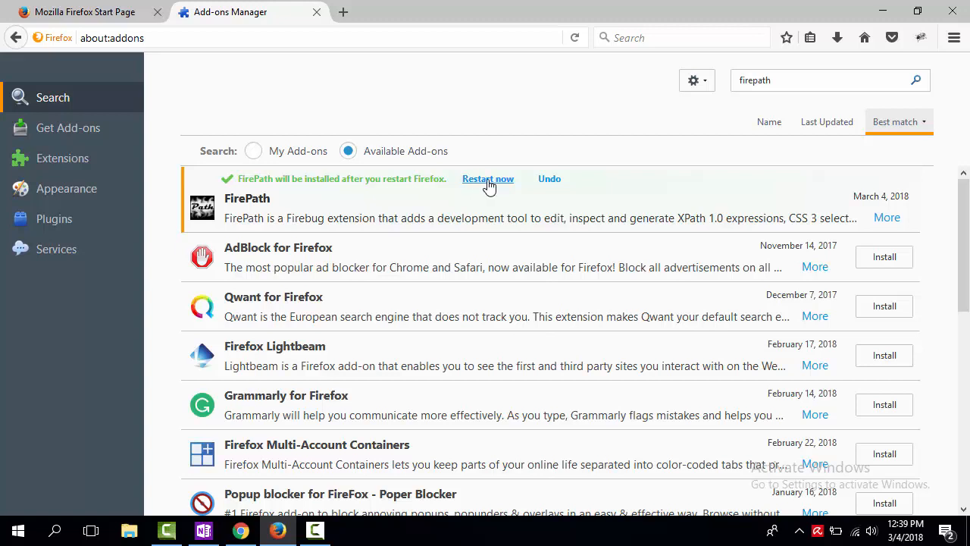
Step: Restart Firefox to activate FirePath and inspect Google's search box in FirePath
click(488, 179)
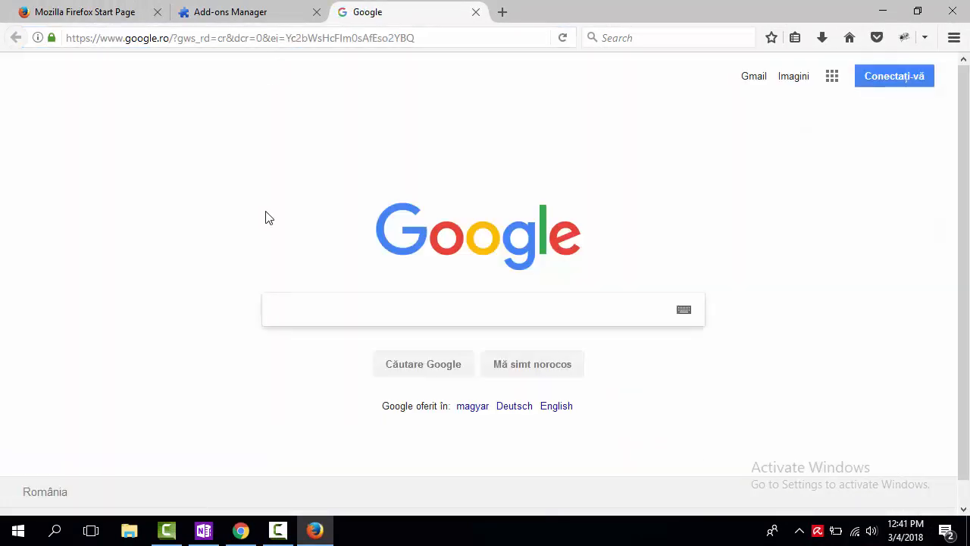
right_click(285, 309)
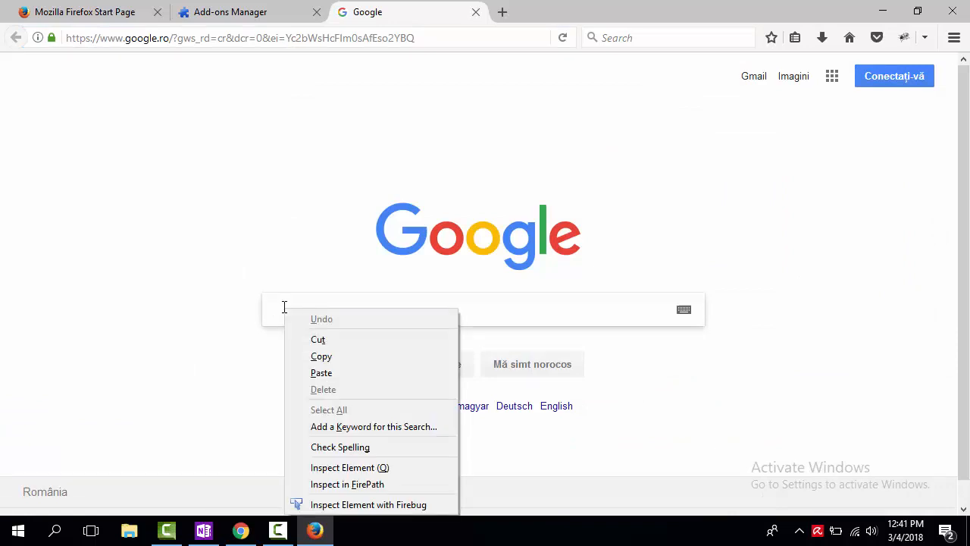
mouse_move(347, 483)
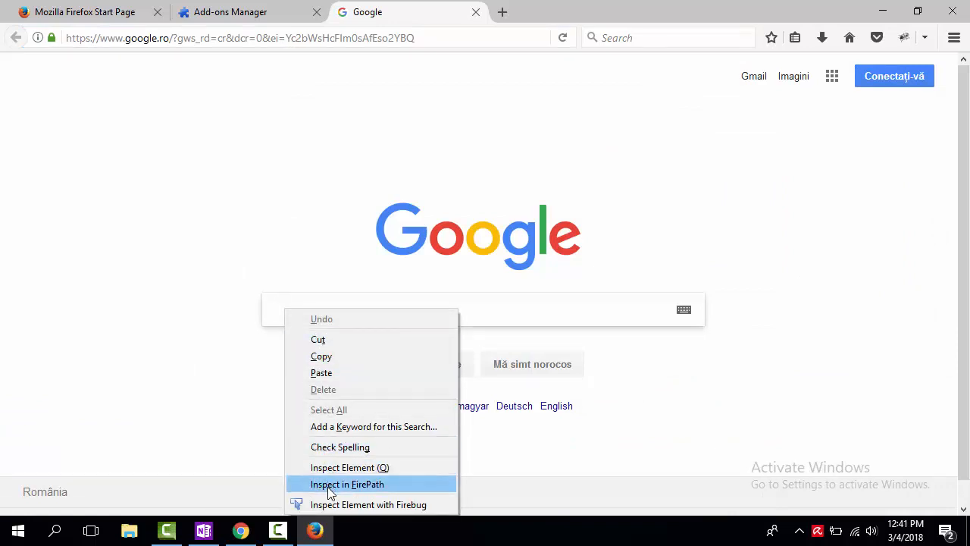
click(347, 483)
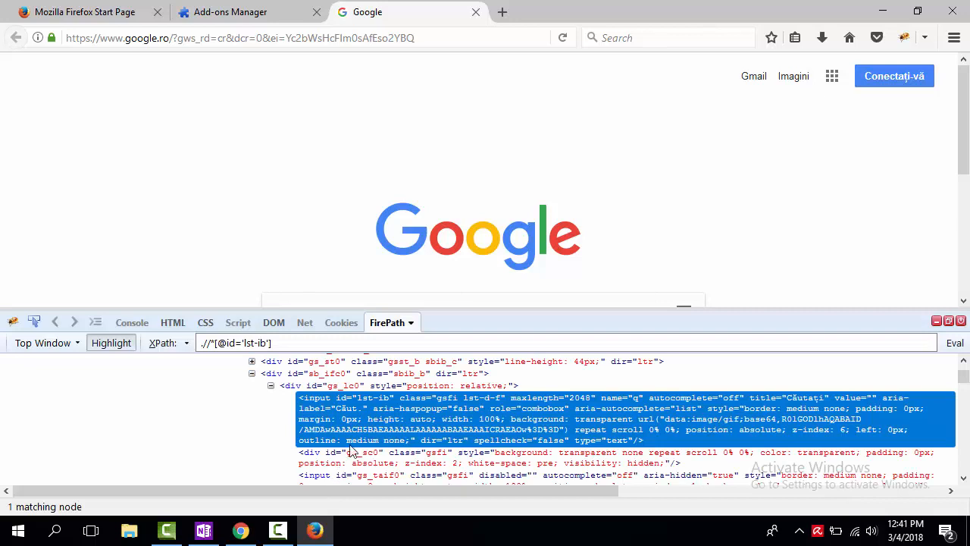
Step: Select the generated XPath expression, matching one node, and view the selector types
click(311, 343)
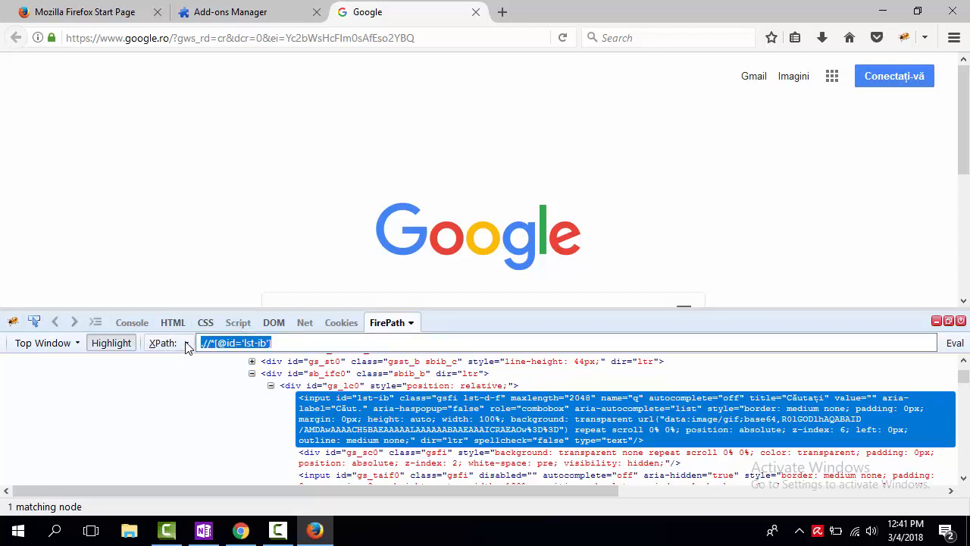
click(164, 342)
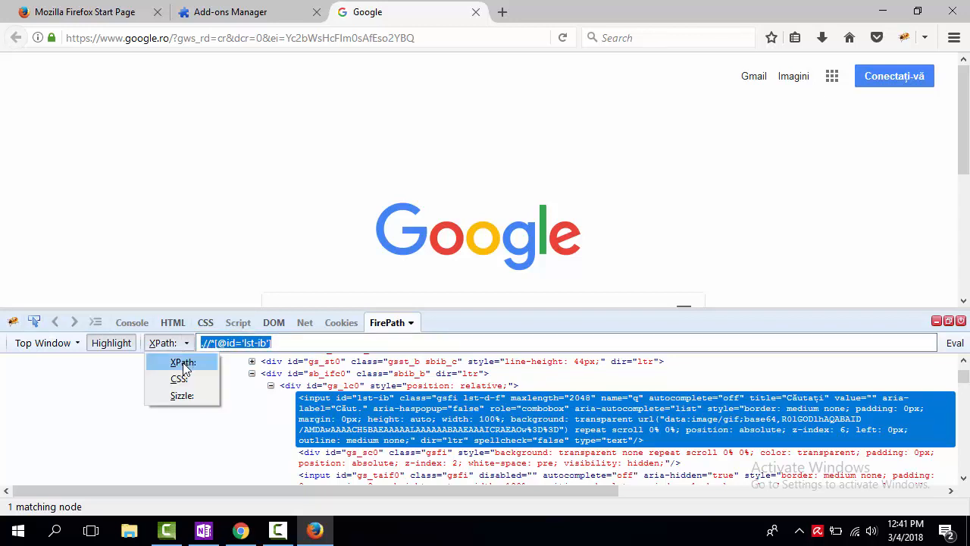